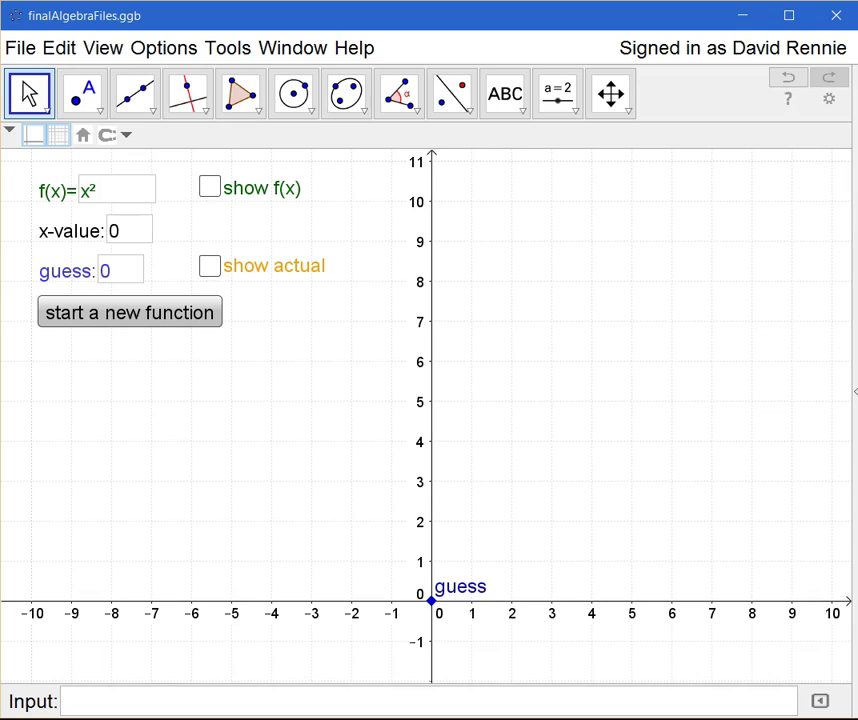
pyautogui.moveTo(251, 396)
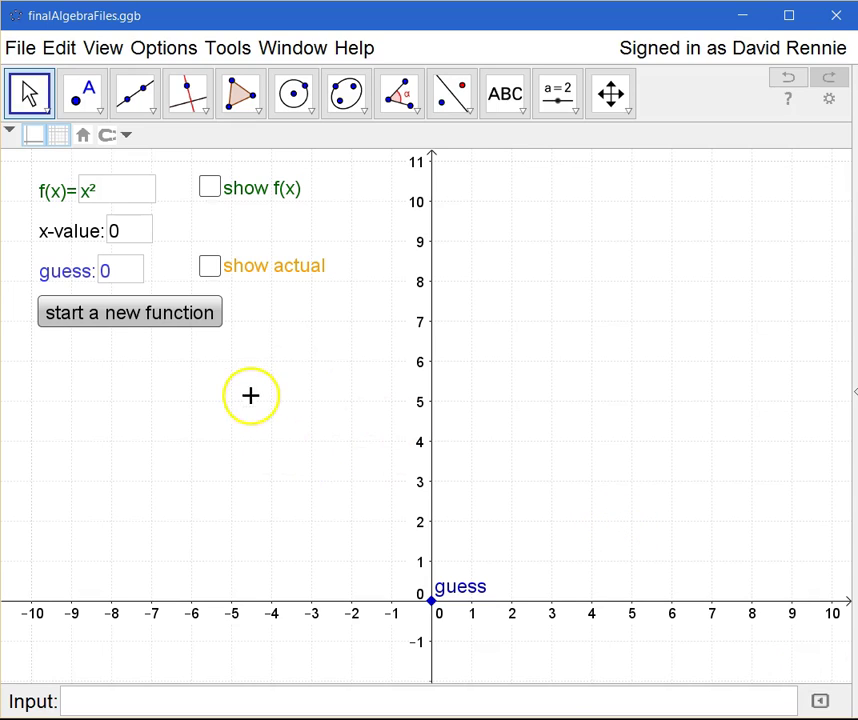
pyautogui.moveTo(251, 396)
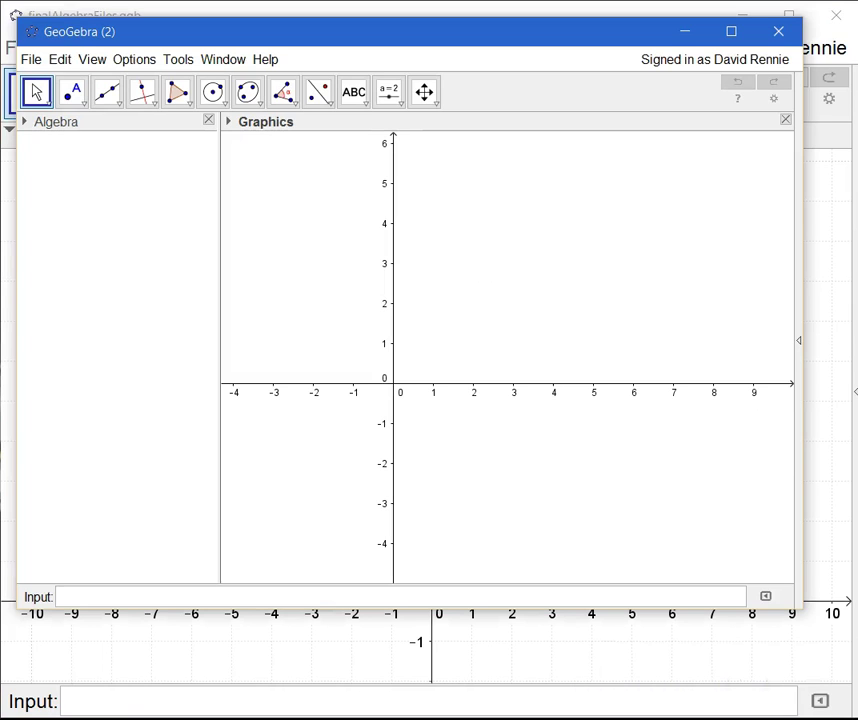
pyautogui.moveTo(384, 206)
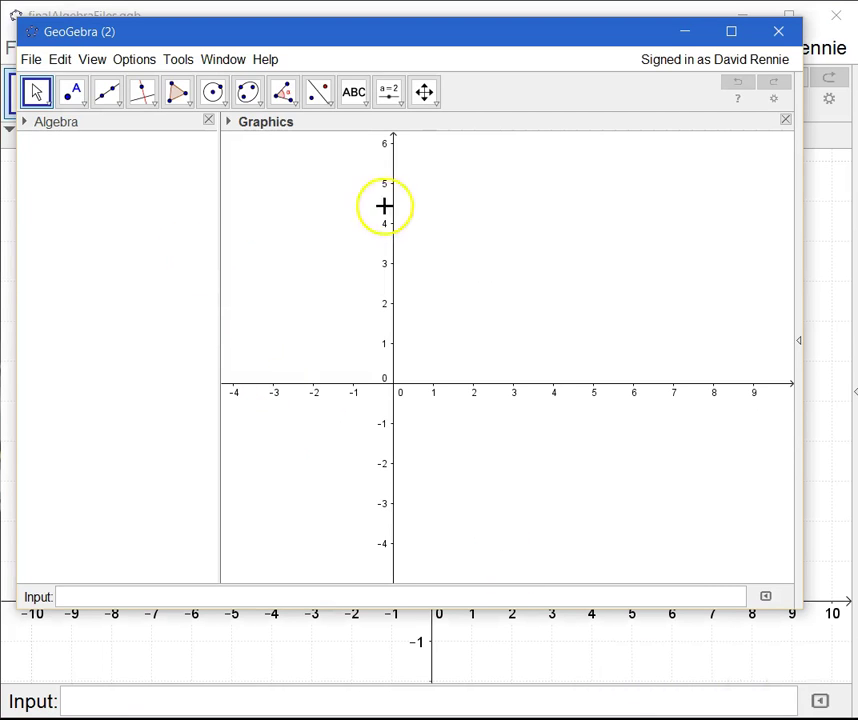
pyautogui.moveTo(195, 273)
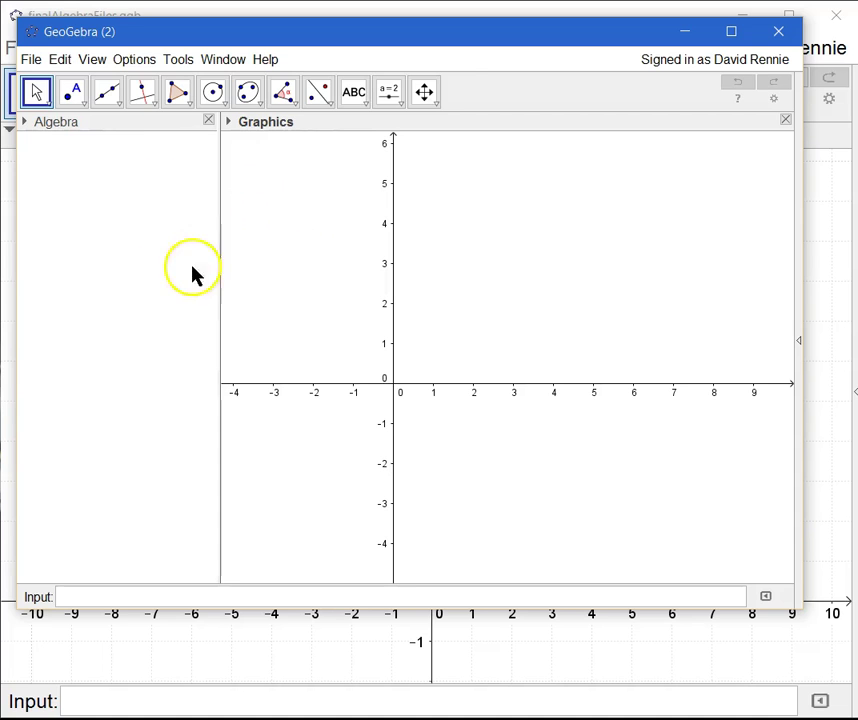
pyautogui.moveTo(608, 630)
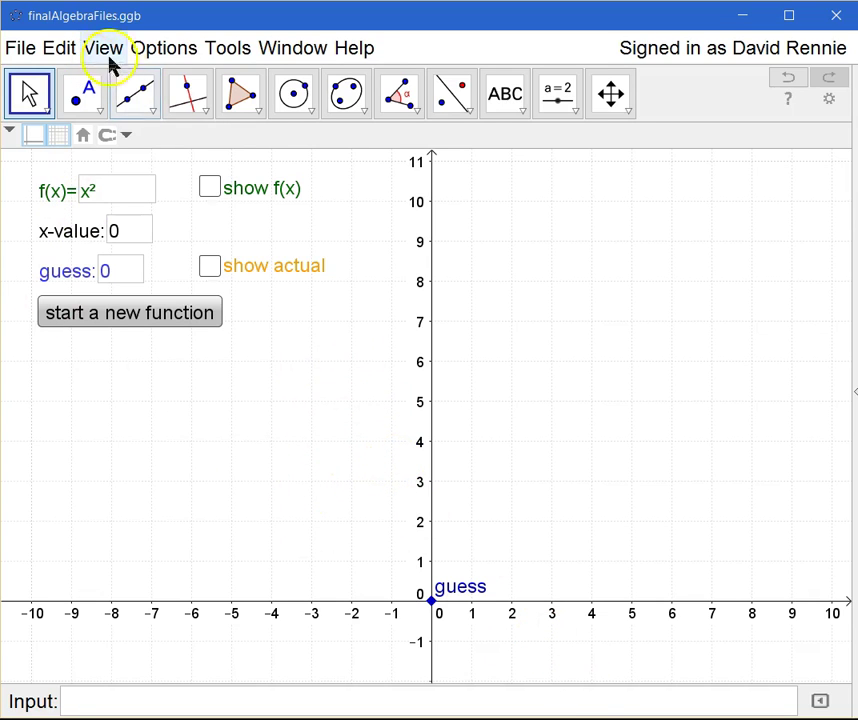
# Step: Show the Algebra view to inspect the file's point object, then hide it again
pyautogui.click(104, 47)
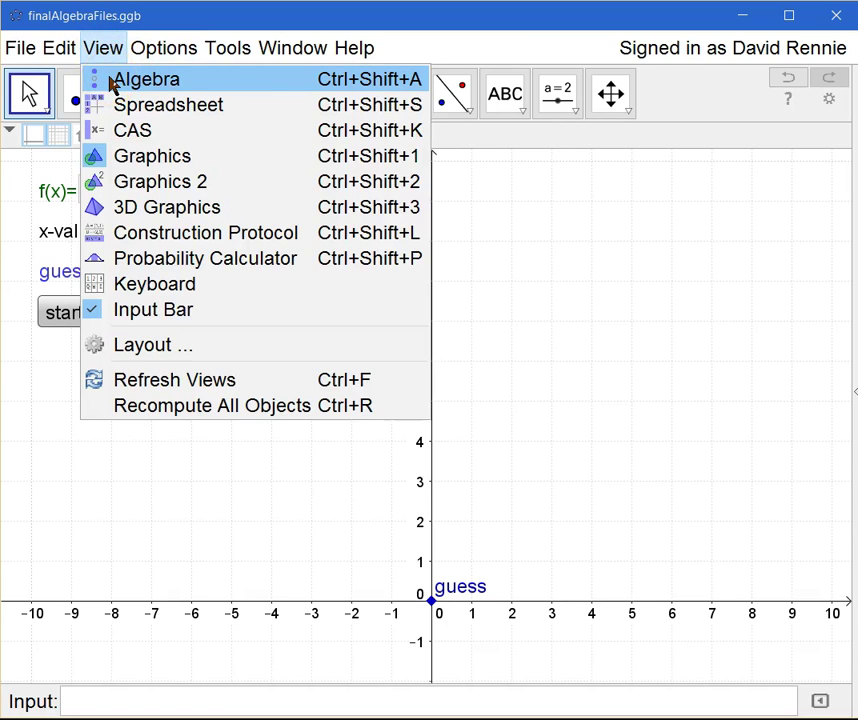
pyautogui.click(146, 79)
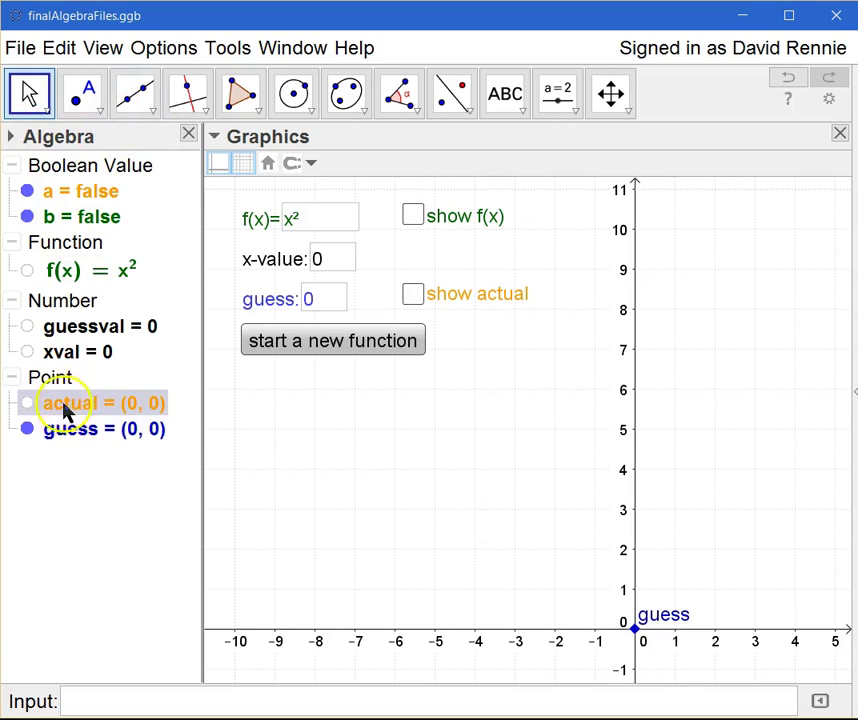
pyautogui.click(70, 428)
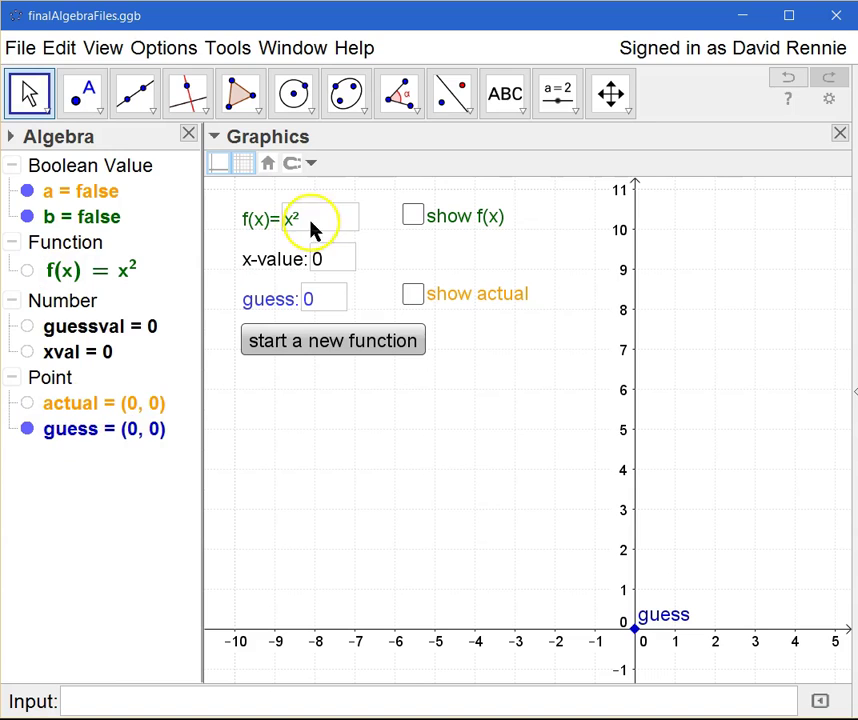
pyautogui.moveTo(190, 135)
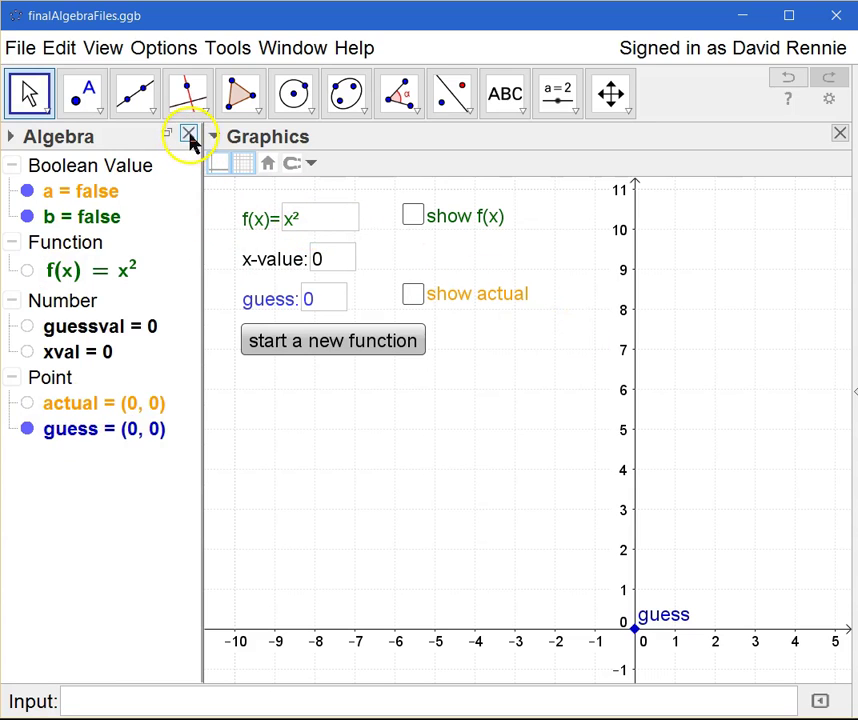
pyautogui.click(190, 133)
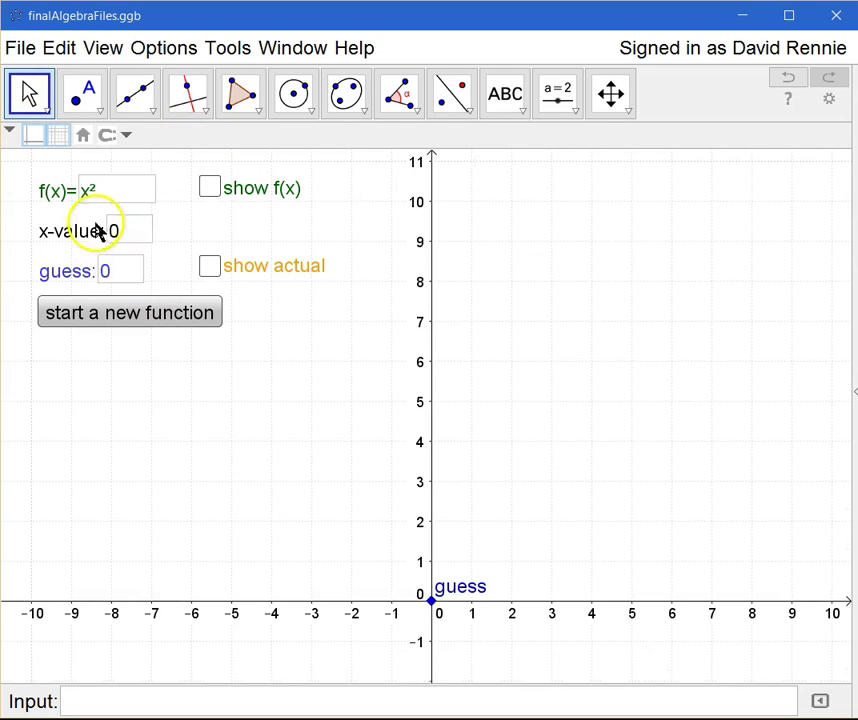
pyautogui.moveTo(520, 395)
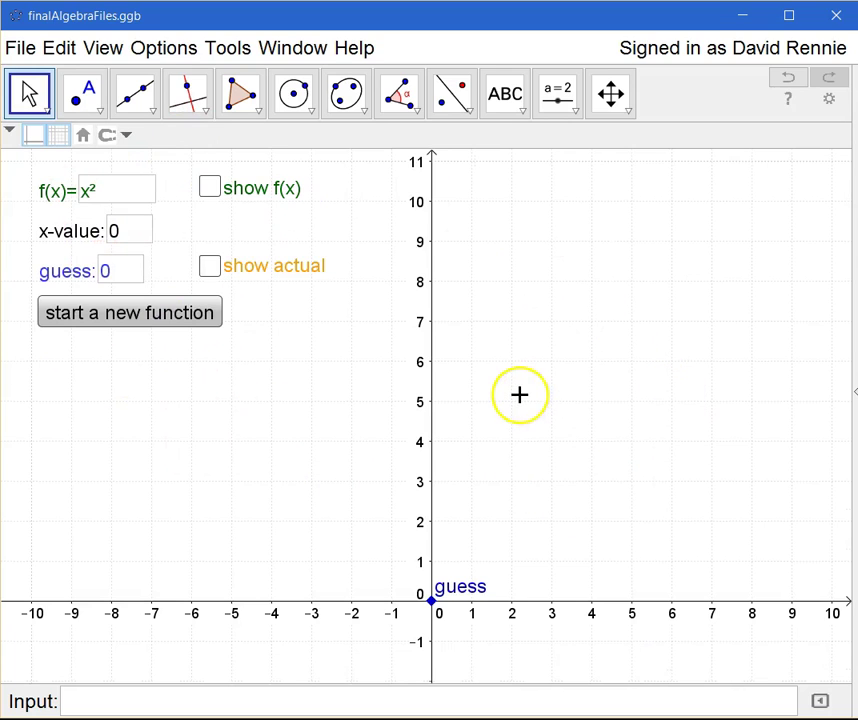
pyautogui.moveTo(519, 395)
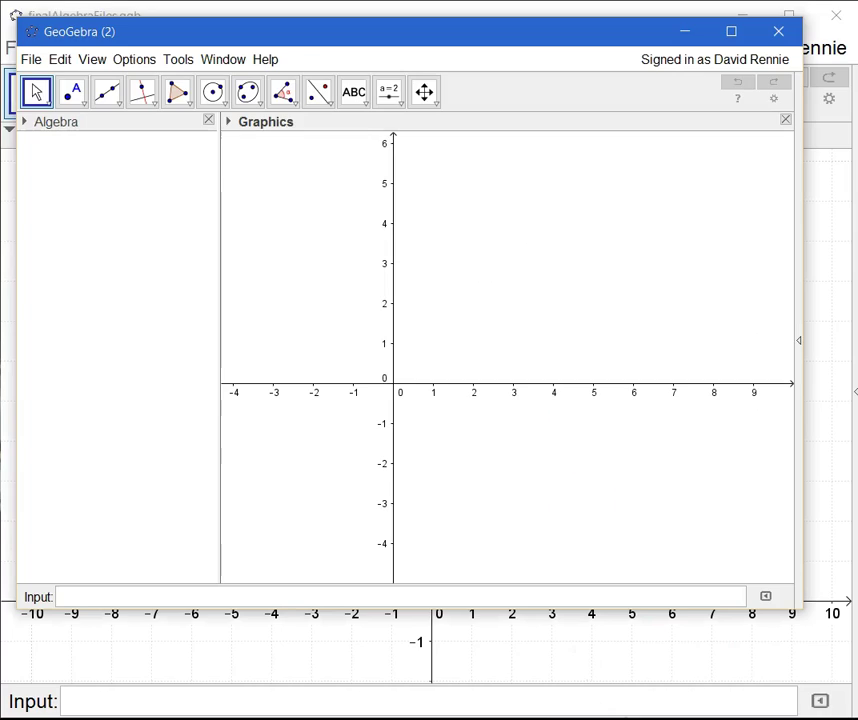
pyautogui.moveTo(352, 266)
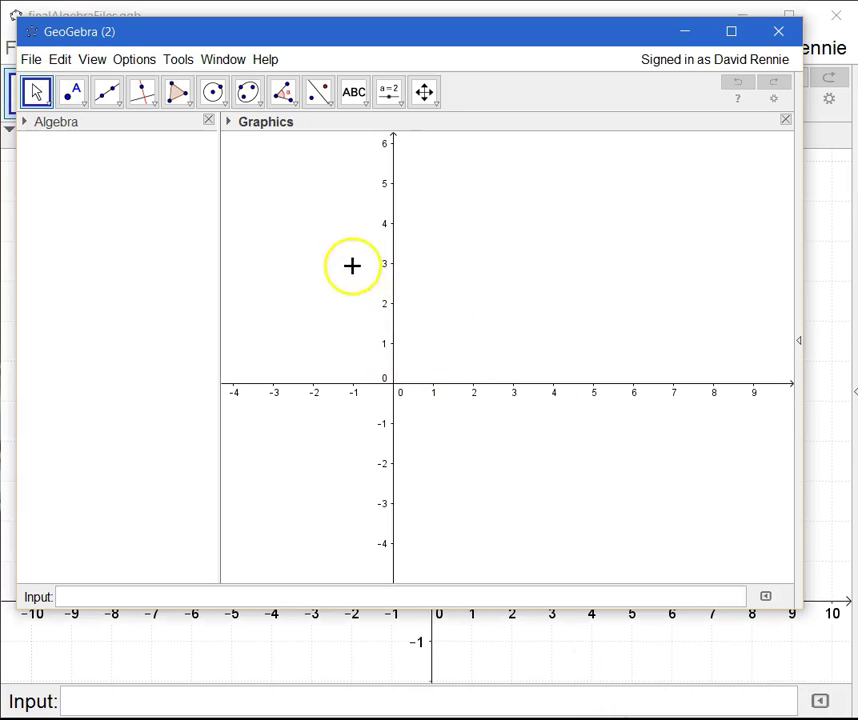
pyautogui.moveTo(385, 396)
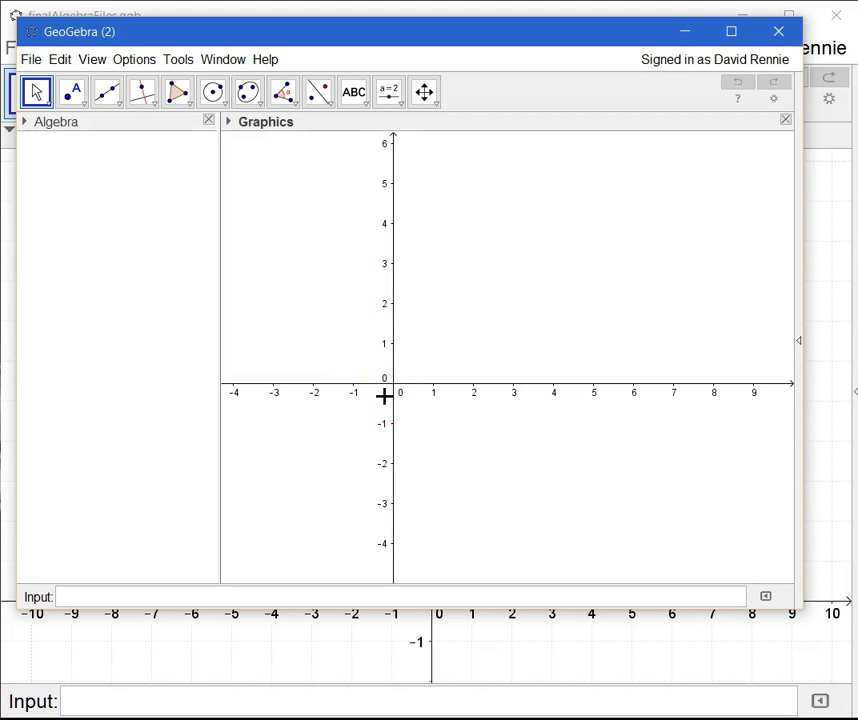
pyautogui.moveTo(338, 210)
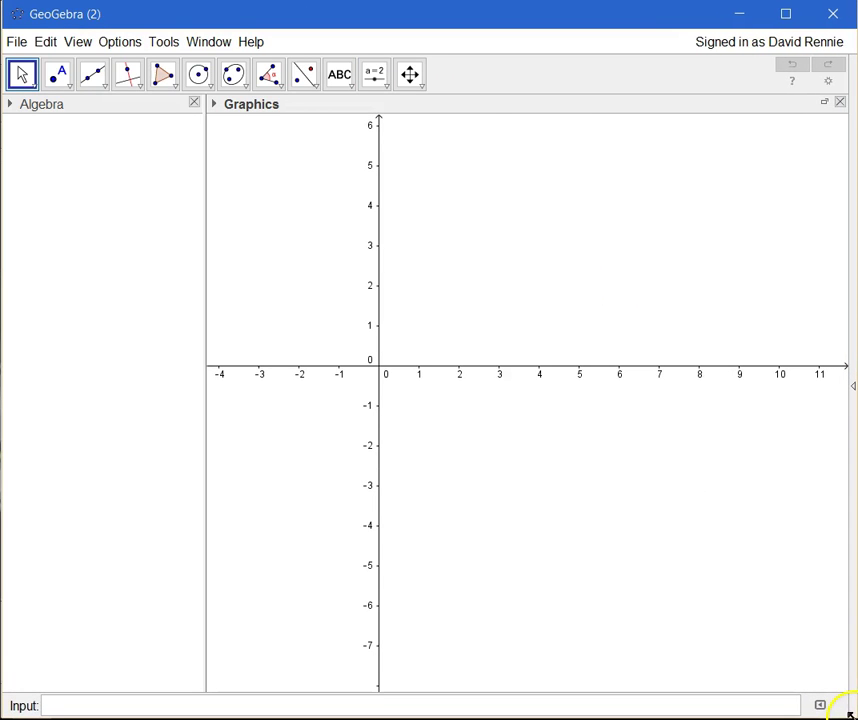
pyautogui.moveTo(450, 297)
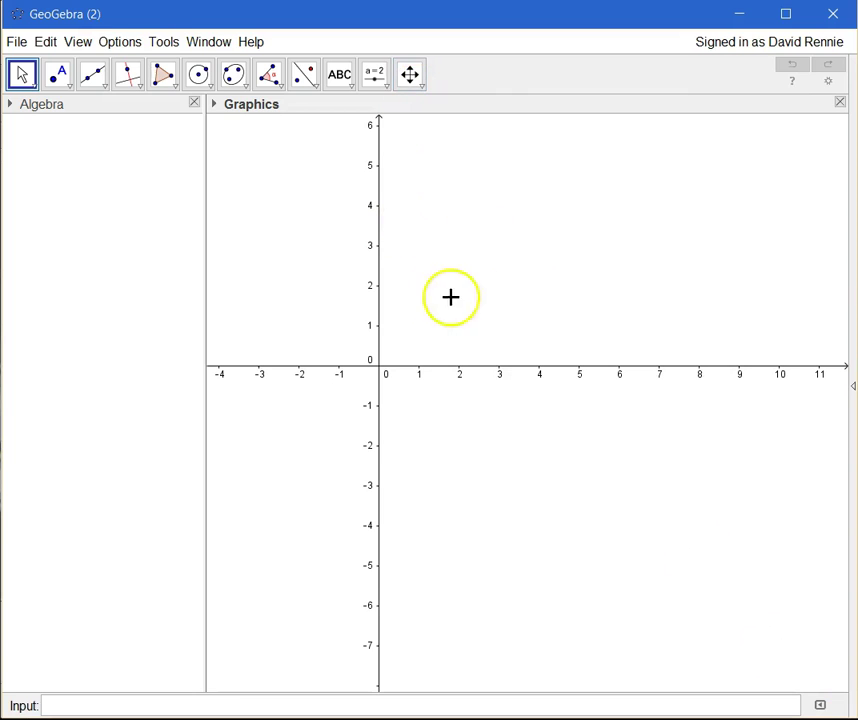
pyautogui.moveTo(124, 42)
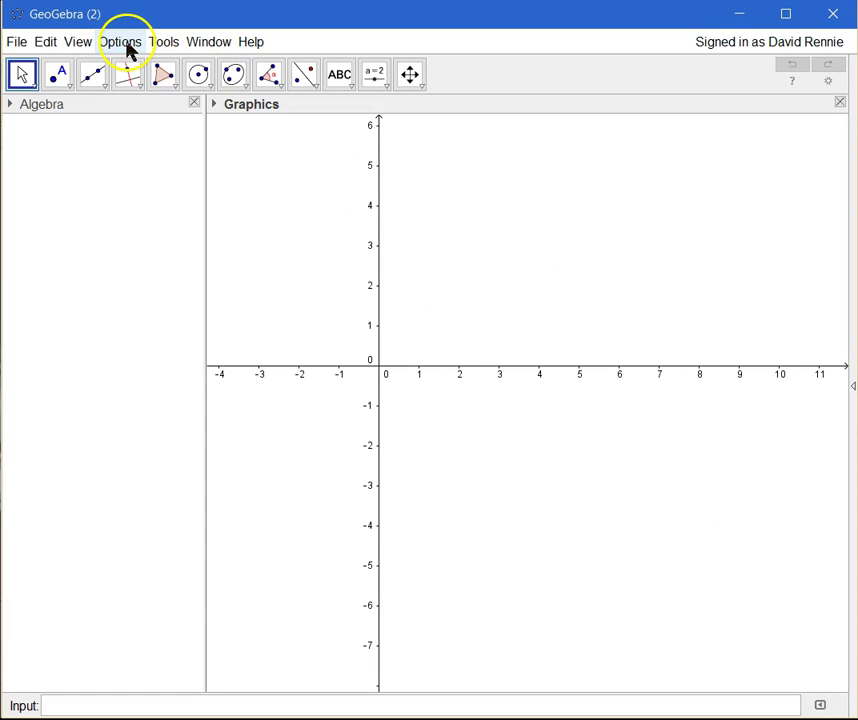
# Step: Set the interface font size to 24 pt from the Options menu
pyautogui.click(120, 42)
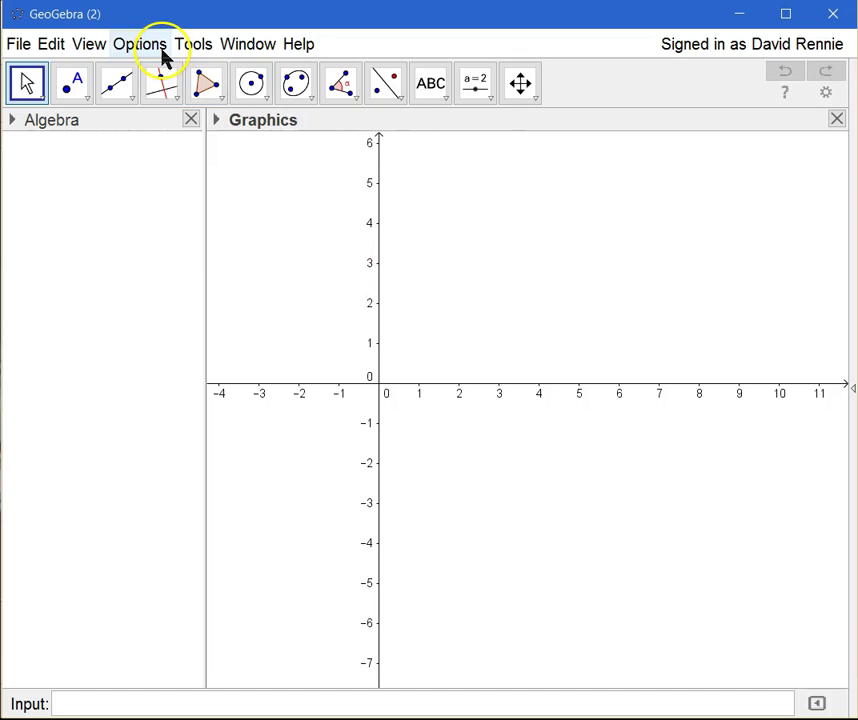
pyautogui.click(141, 44)
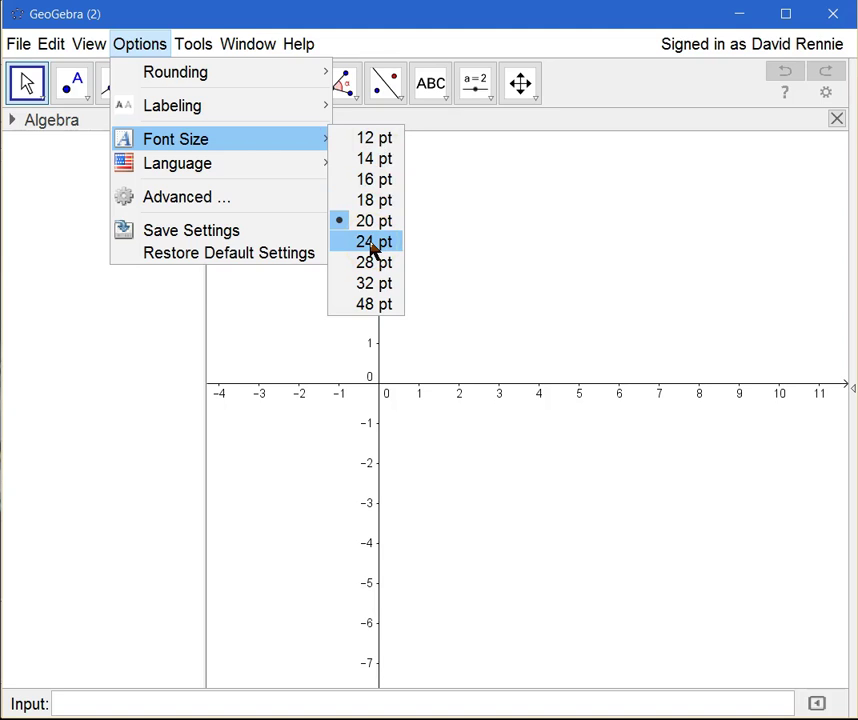
pyautogui.click(373, 241)
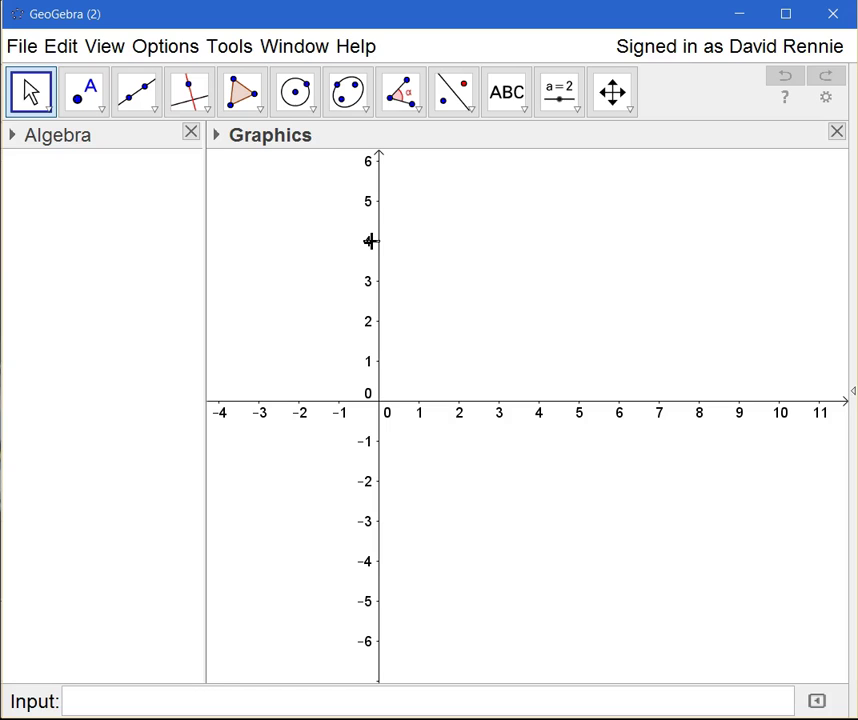
pyautogui.moveTo(484, 323)
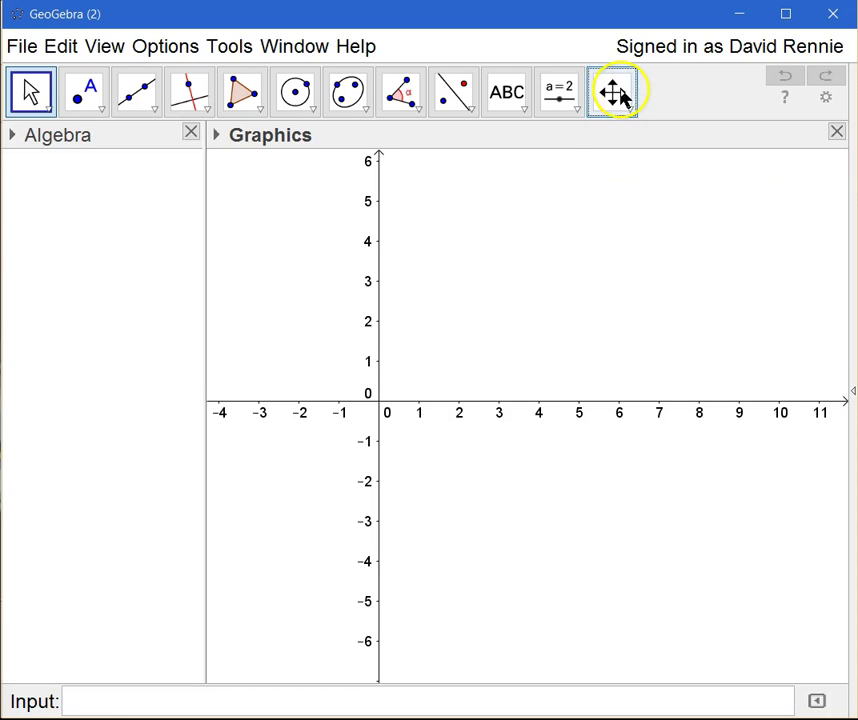
pyautogui.moveTo(612, 92)
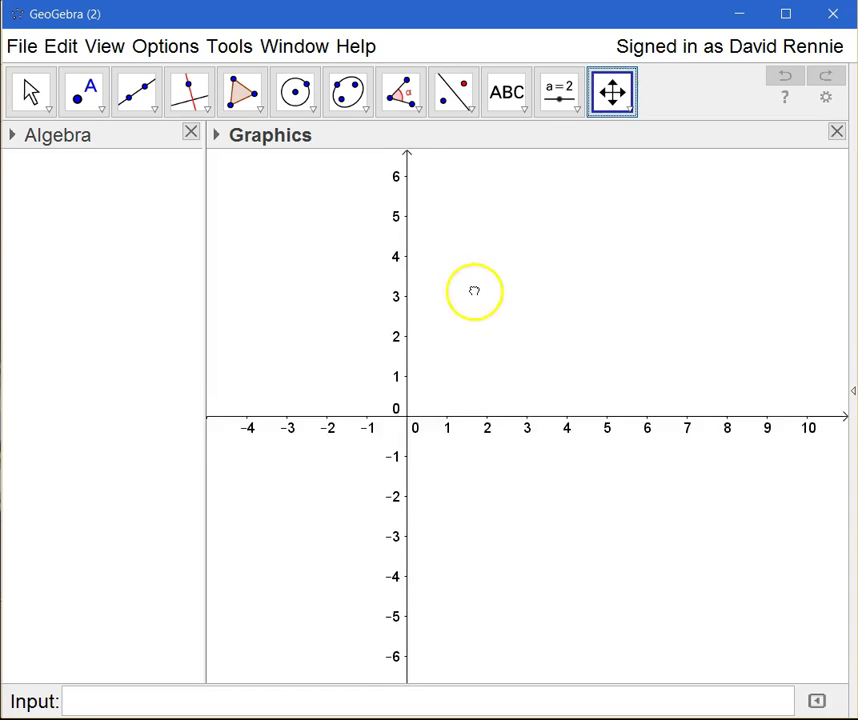
# Step: Pan the canvas so the origin sits bottom-centre, showing y values up to 10
pyautogui.moveTo(475, 290); pyautogui.dragTo(490, 470)
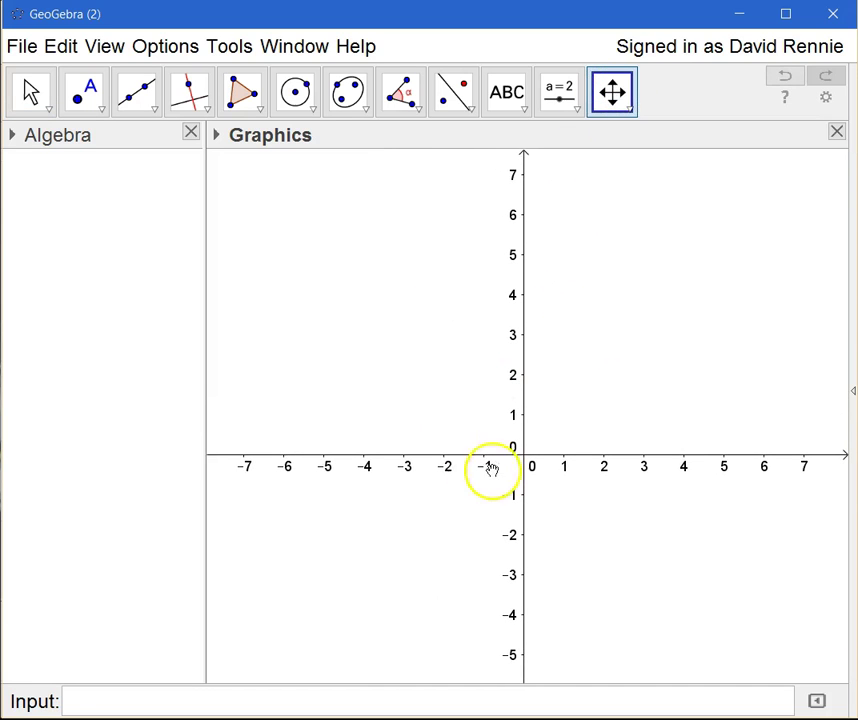
pyautogui.moveTo(490, 466); pyautogui.dragTo(647, 404)
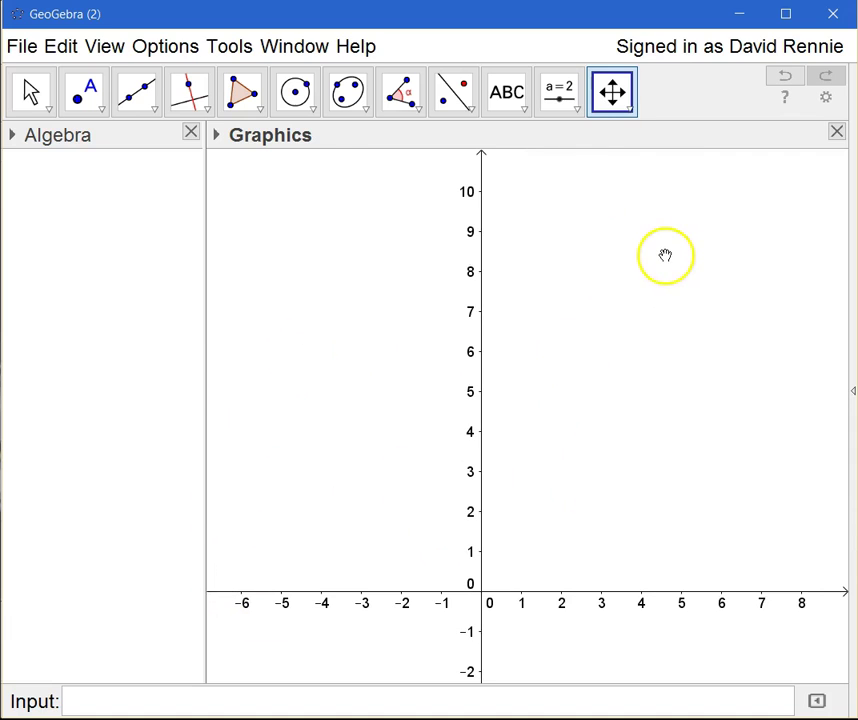
pyautogui.moveTo(665, 255); pyautogui.dragTo(535, 585)
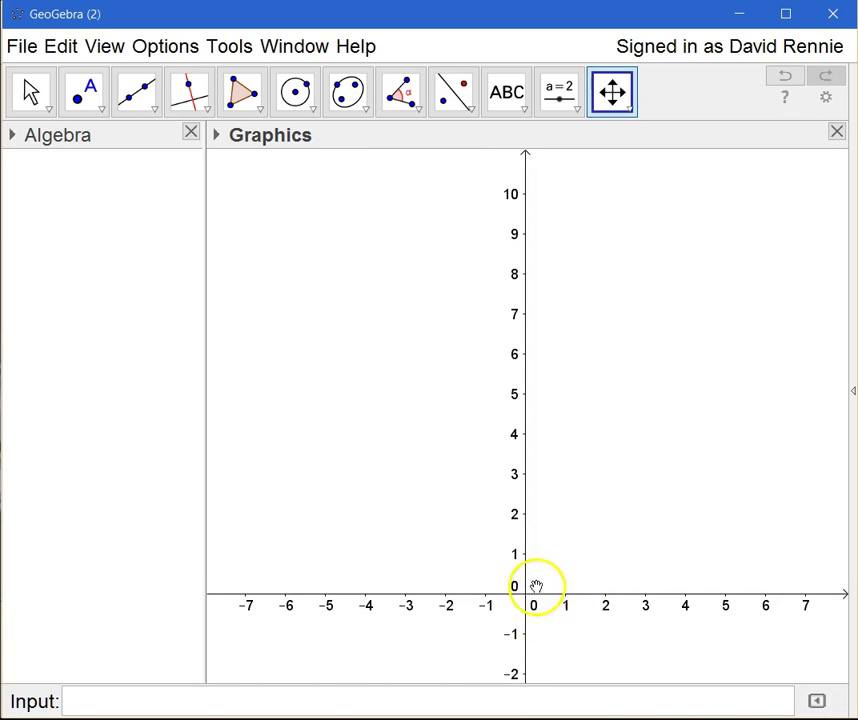
pyautogui.moveTo(520, 590)
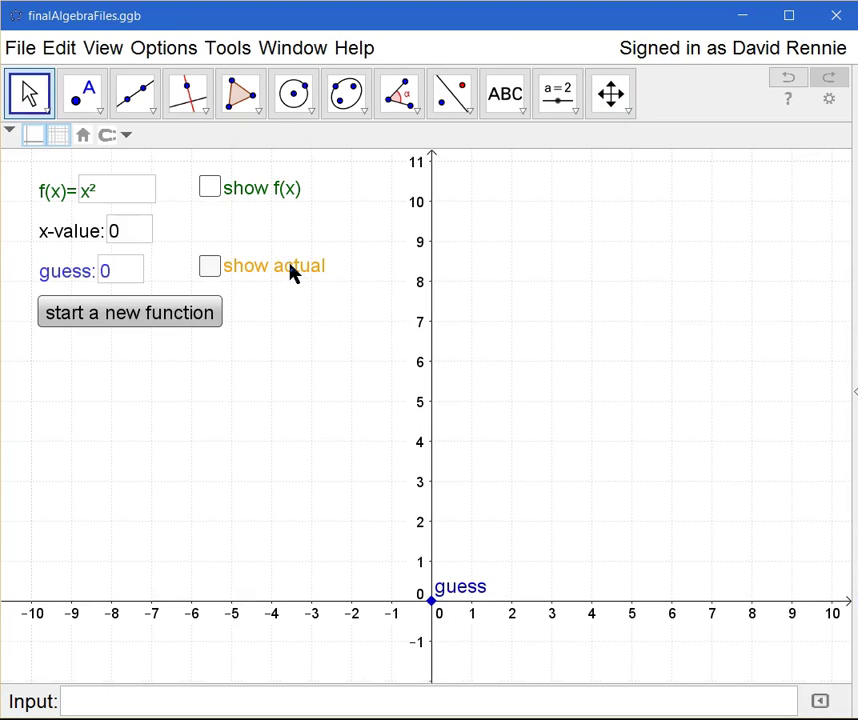
pyautogui.moveTo(683, 323)
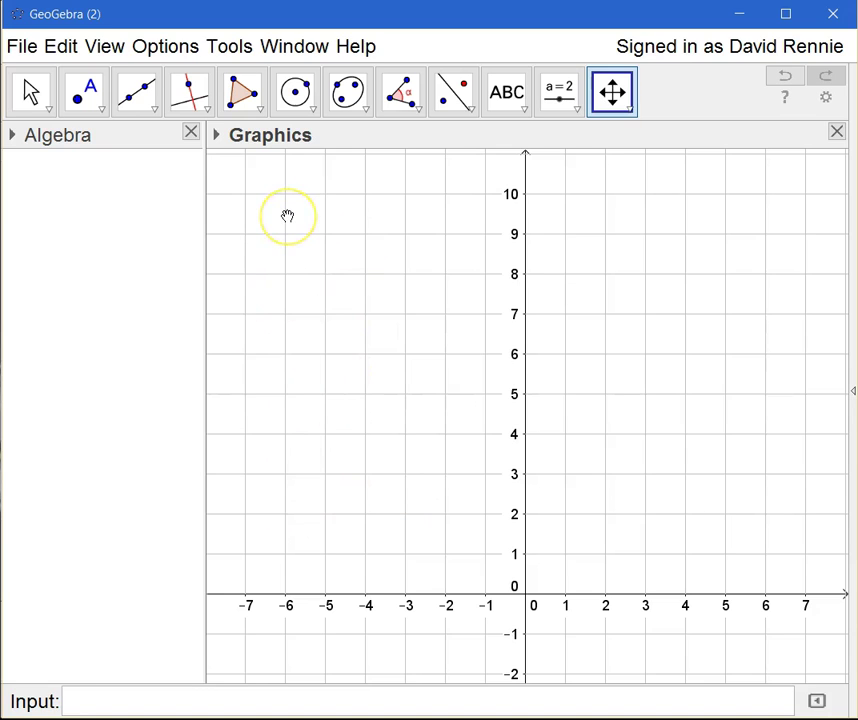
# Step: Bring up the context menu for an empty spot in the Graphics view
pyautogui.rightClick(288, 216)
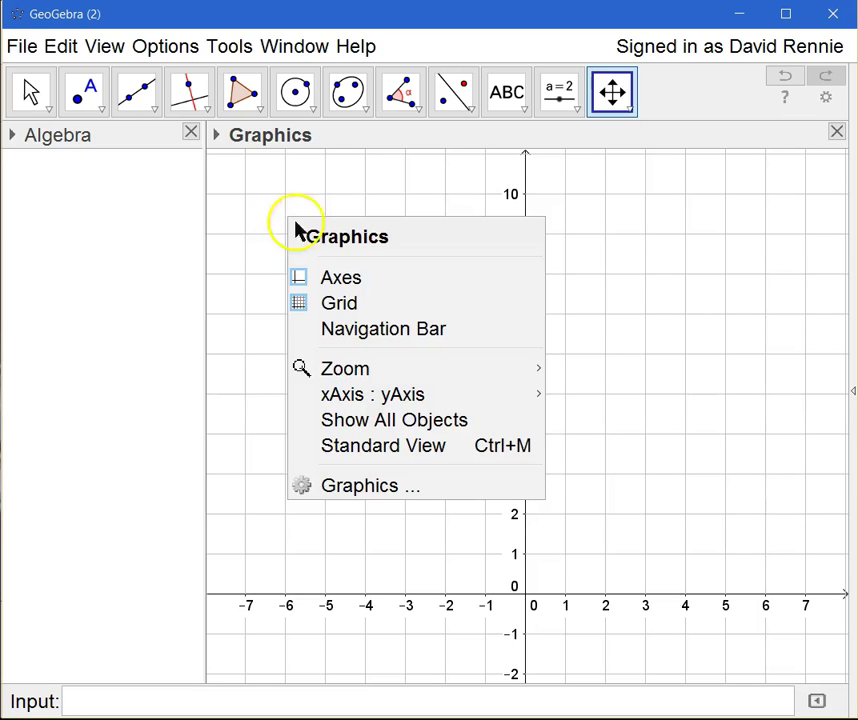
pyautogui.moveTo(390, 303)
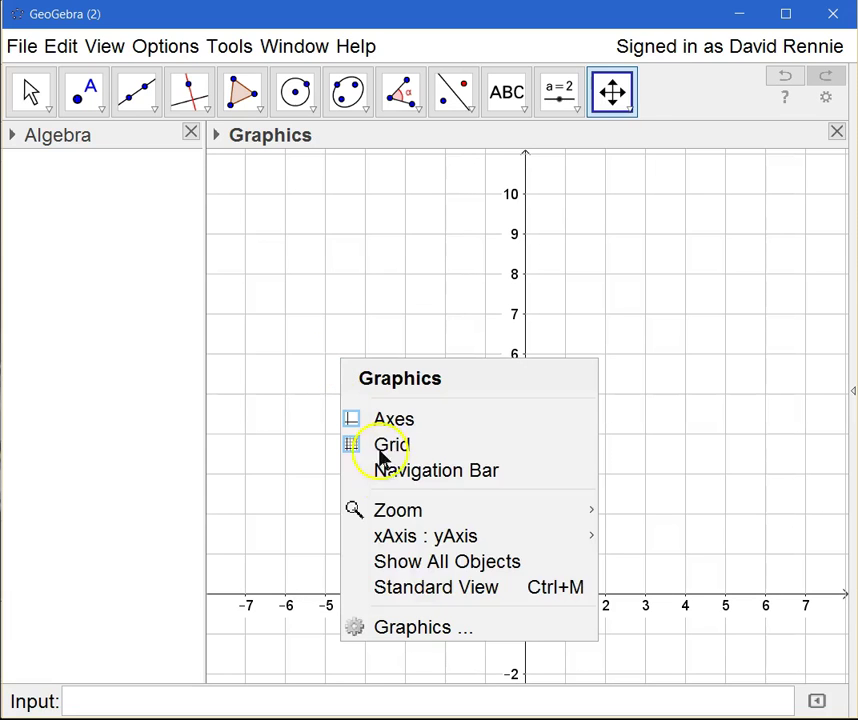
pyautogui.moveTo(430, 627)
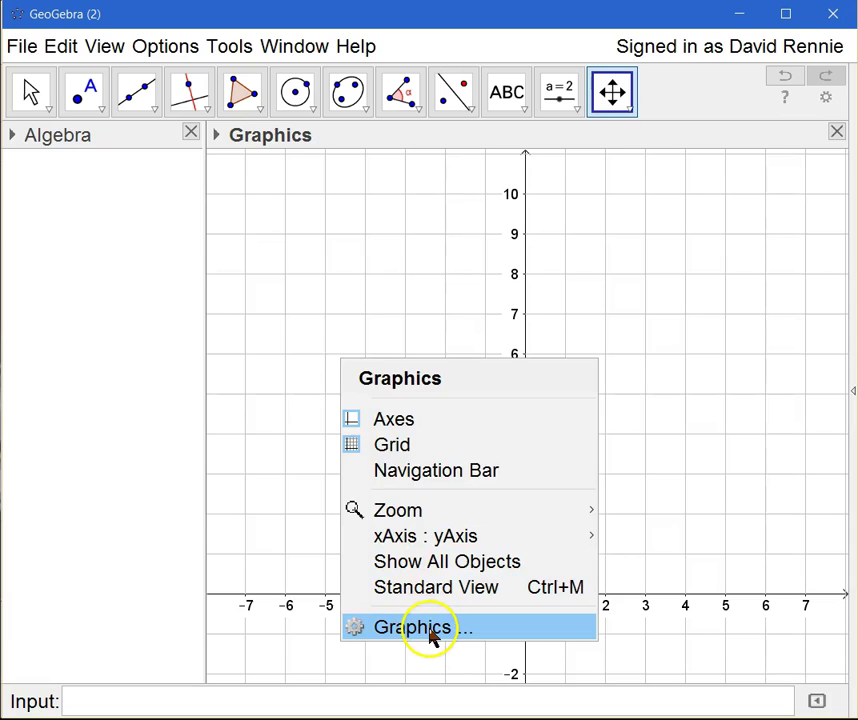
# Step: Open Graphics preferences and scroll the Basic tab's axis ranges (x −7.96 to 8.08, y −2.24 to 11.12)
pyautogui.click(414, 627)
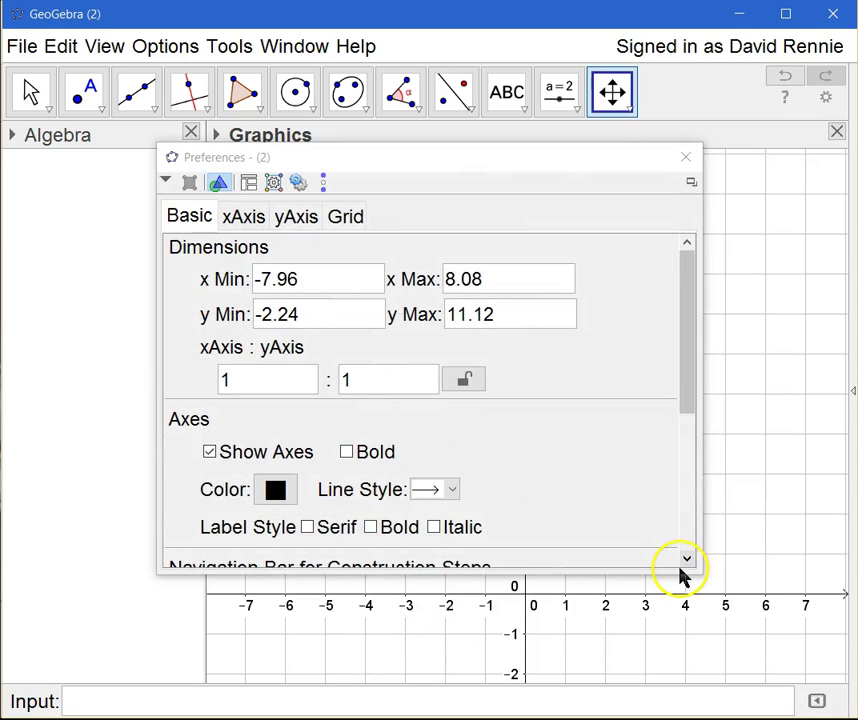
pyautogui.moveTo(575, 505)
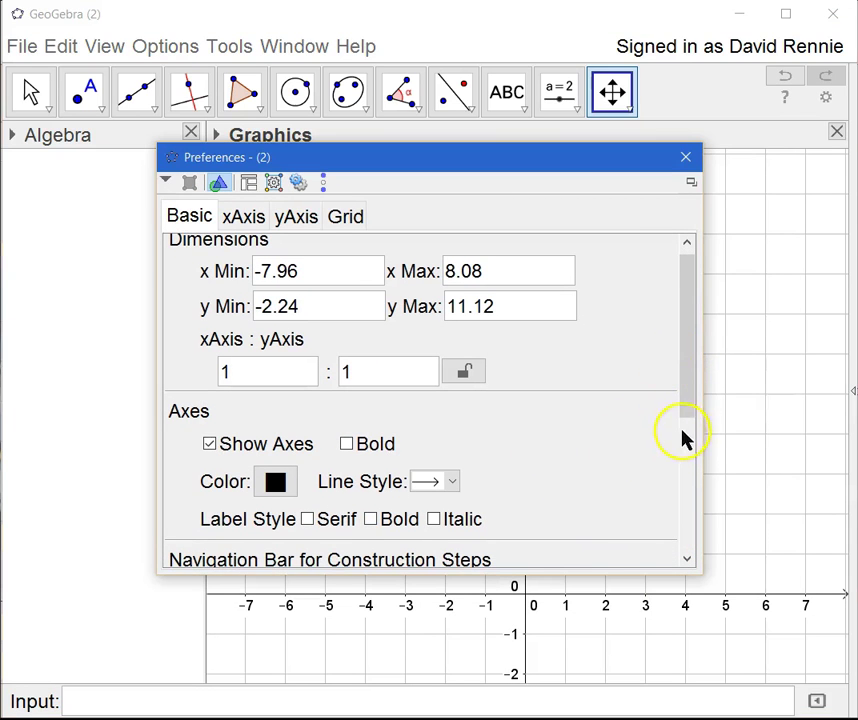
pyautogui.scroll(-3)
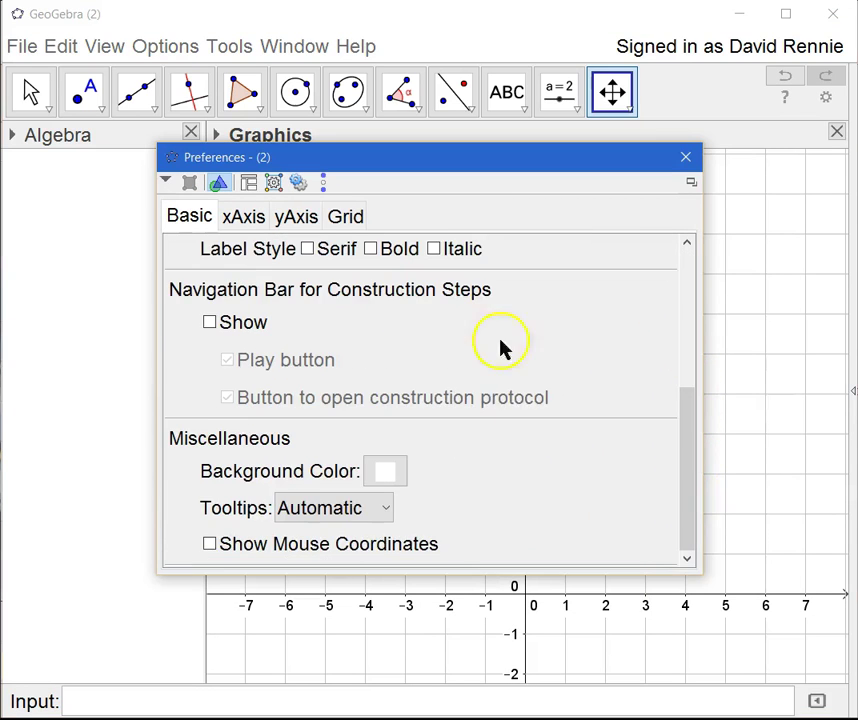
pyautogui.moveTo(750, 490)
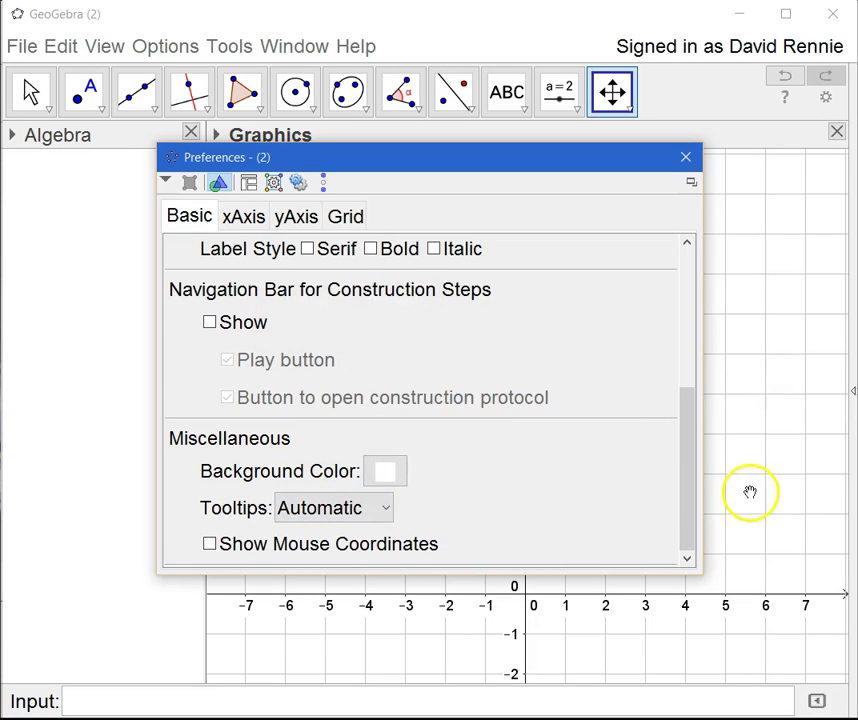
pyautogui.scroll(-3)
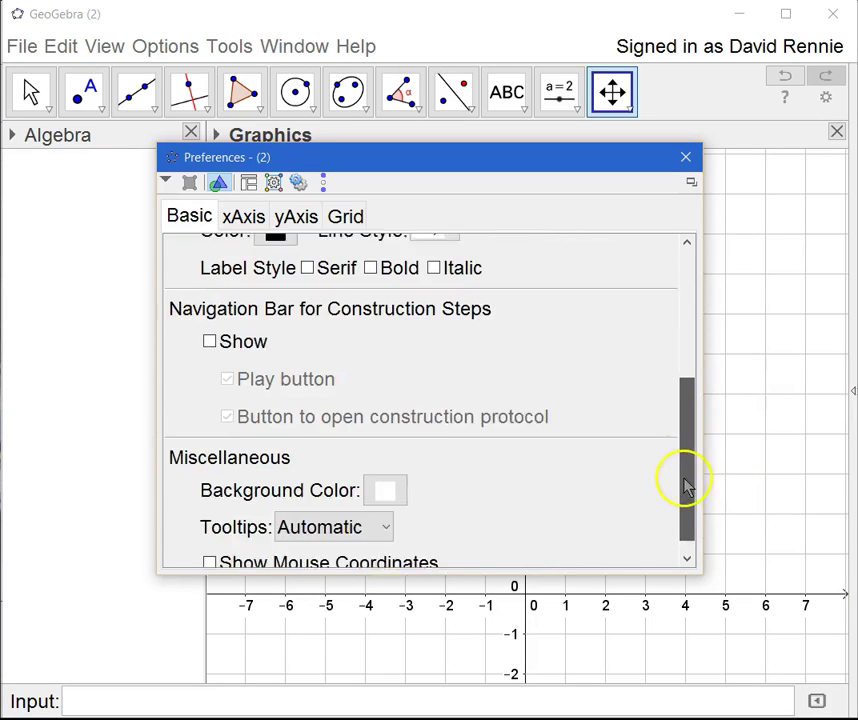
pyautogui.scroll(-3)
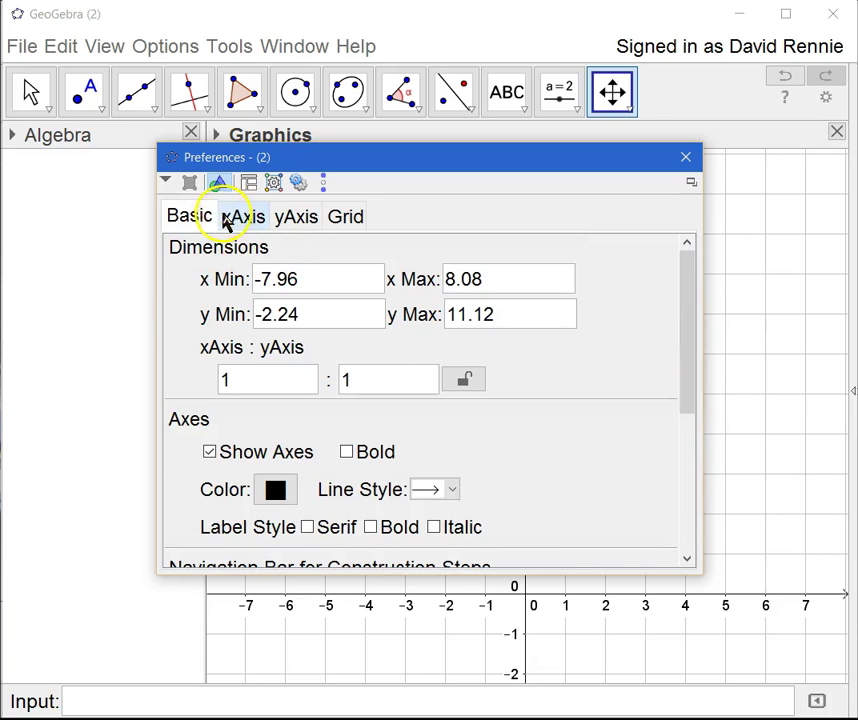
# Step: Review the xAxis, yAxis and Grid tabs, repositioning the Preferences window
pyautogui.click(240, 216)
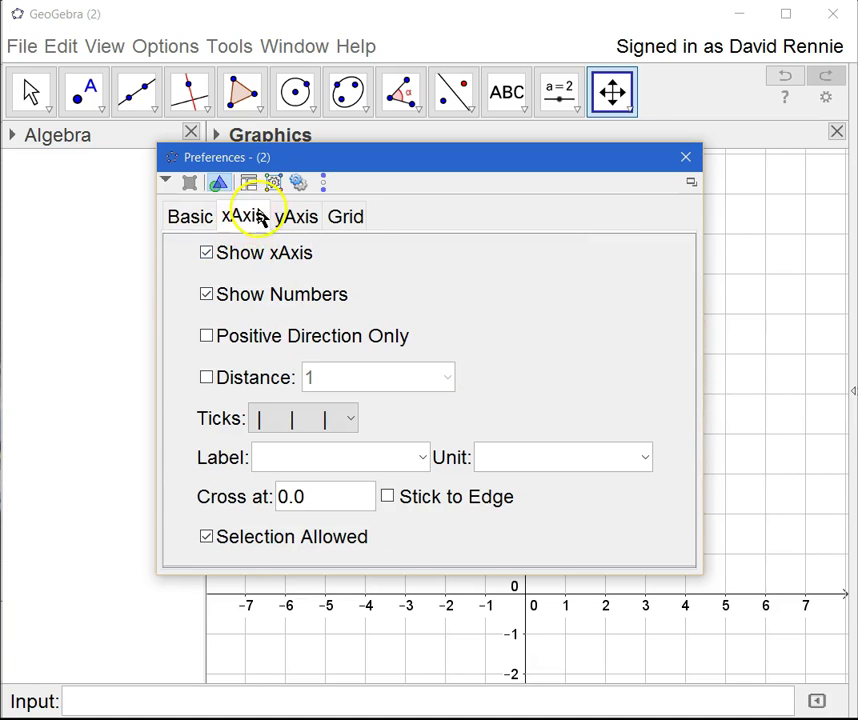
pyautogui.moveTo(770, 585)
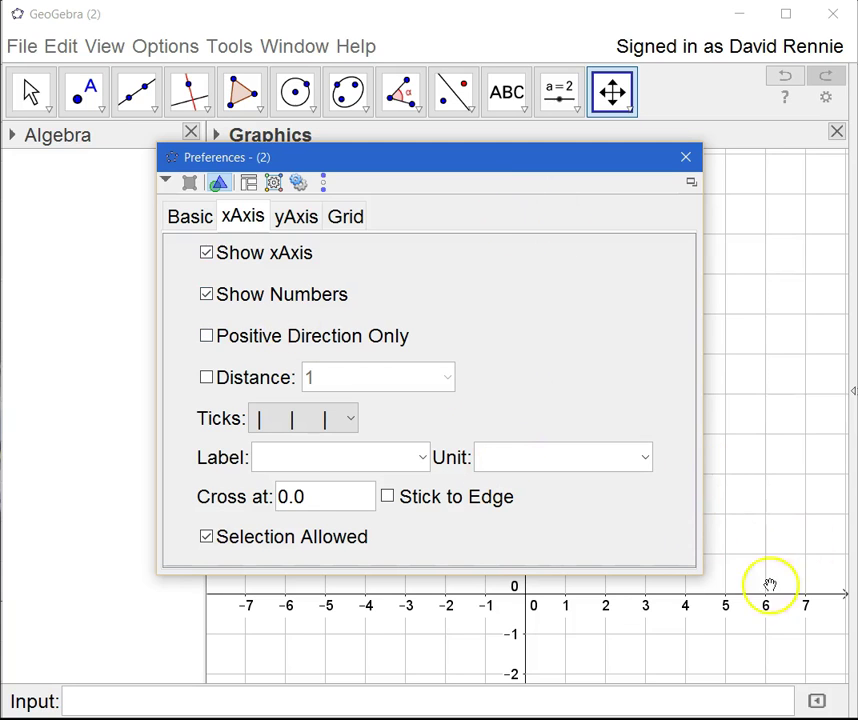
pyautogui.moveTo(662, 607)
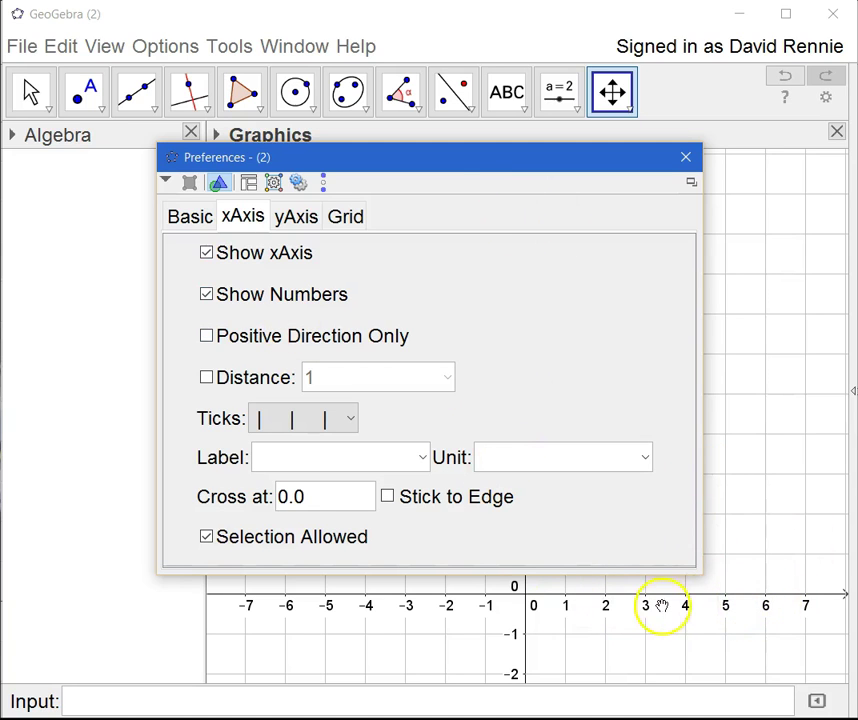
pyautogui.click(295, 216)
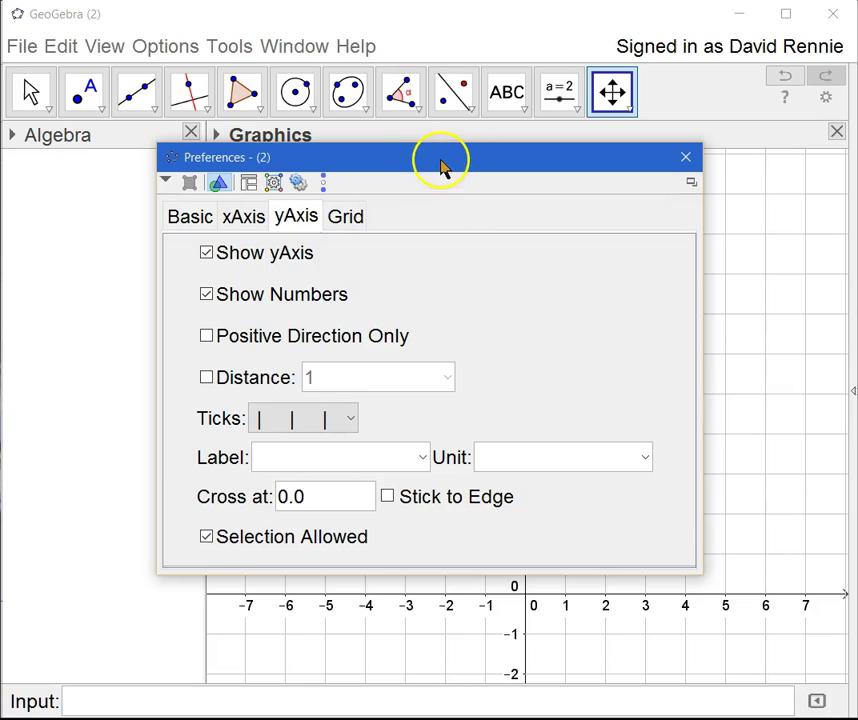
pyautogui.moveTo(440, 157); pyautogui.dragTo(260, 239)
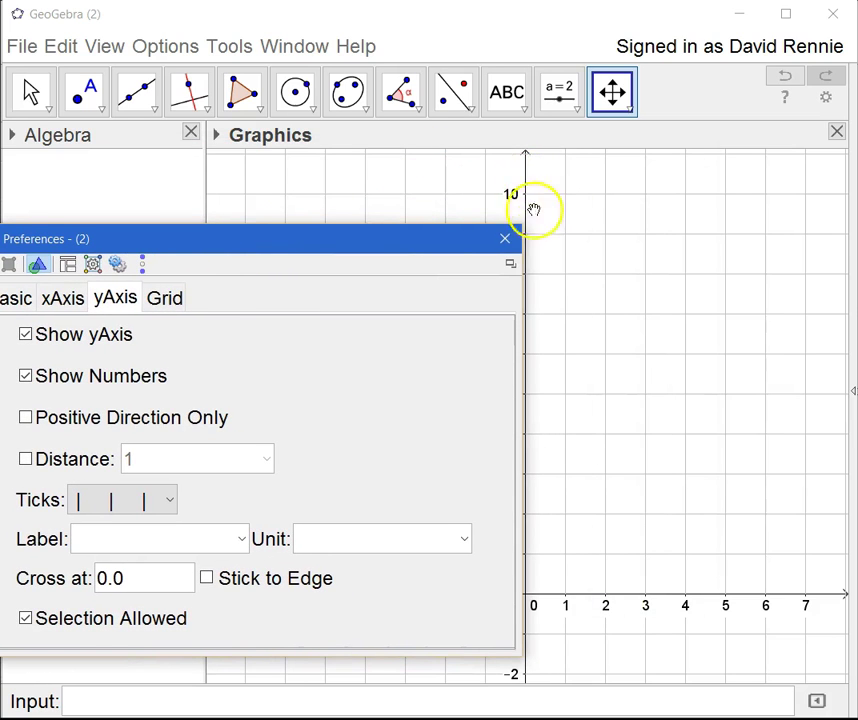
pyautogui.click(163, 297)
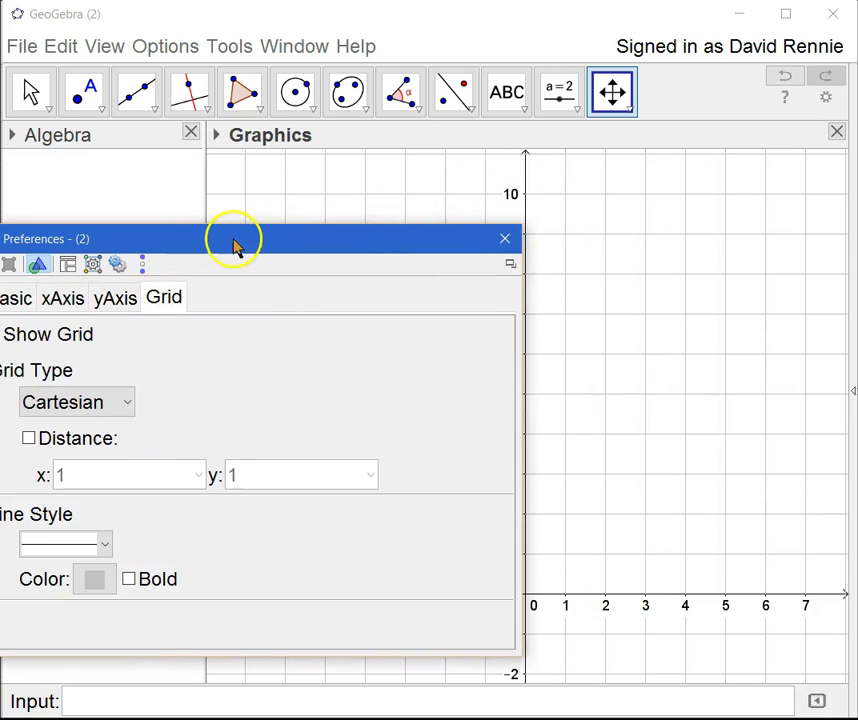
pyautogui.moveTo(235, 239); pyautogui.dragTo(447, 255)
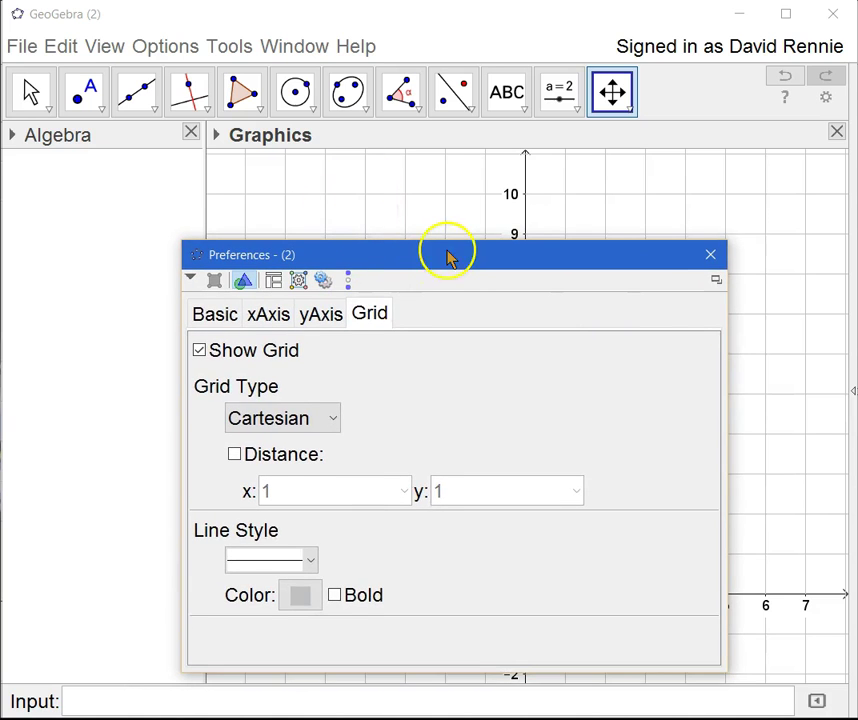
# Step: Give the dashed grid lines a darker grey colour and confirm it
pyautogui.moveTo(447, 254); pyautogui.dragTo(640, 190)
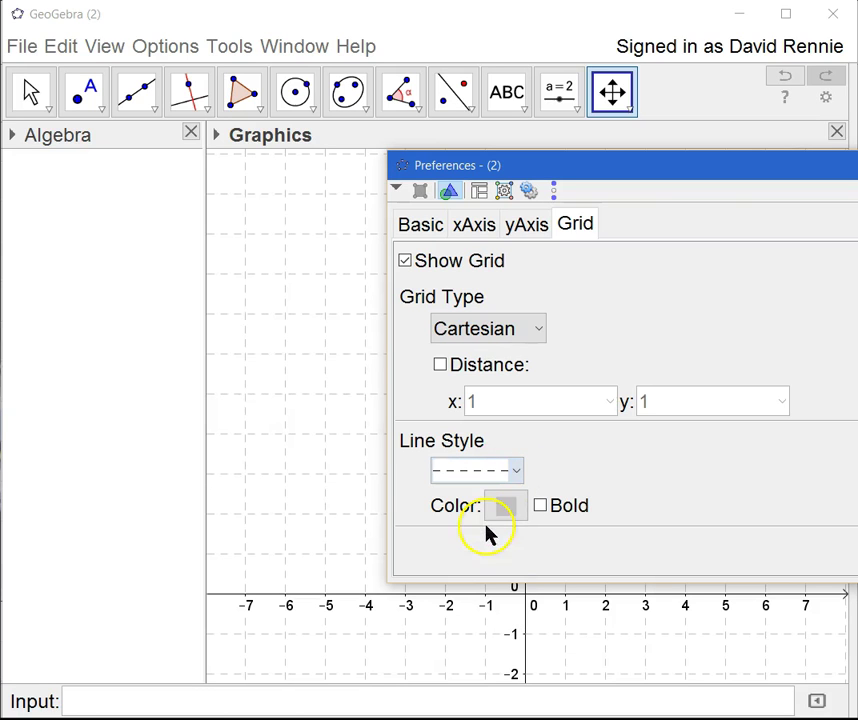
pyautogui.moveTo(275, 413)
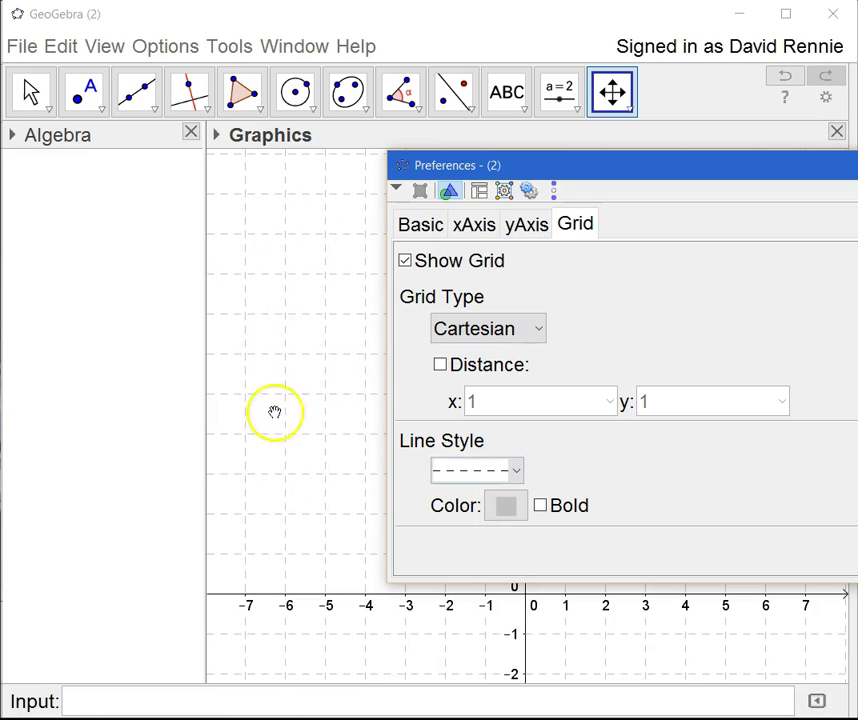
pyautogui.moveTo(505, 505)
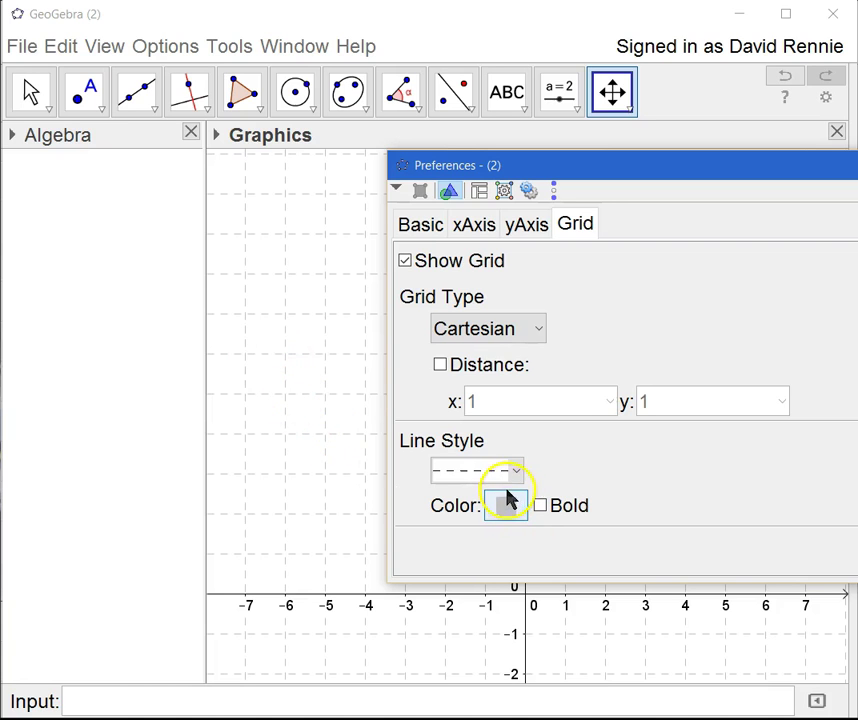
pyautogui.click(505, 505)
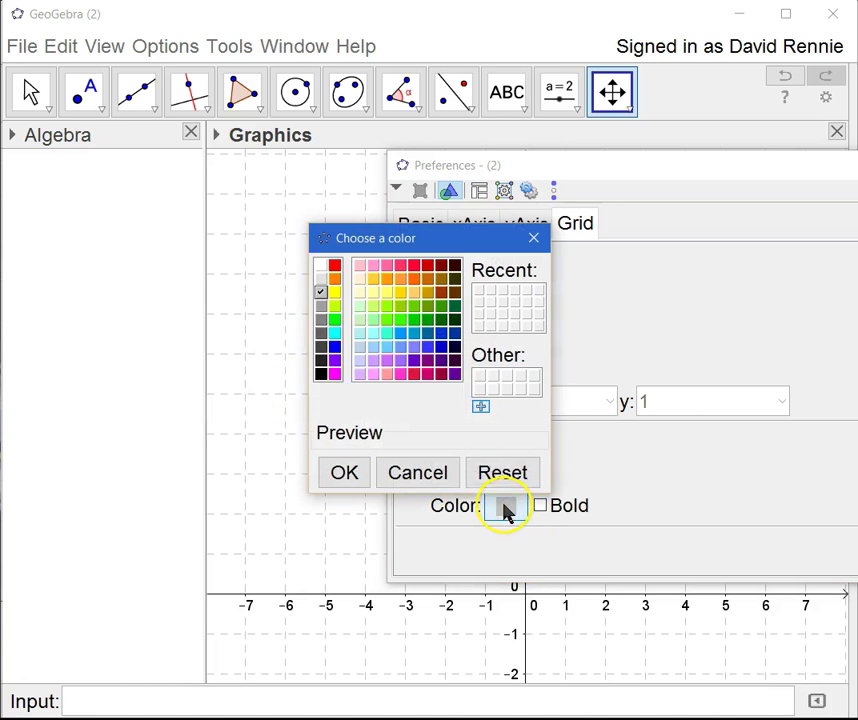
pyautogui.click(320, 295)
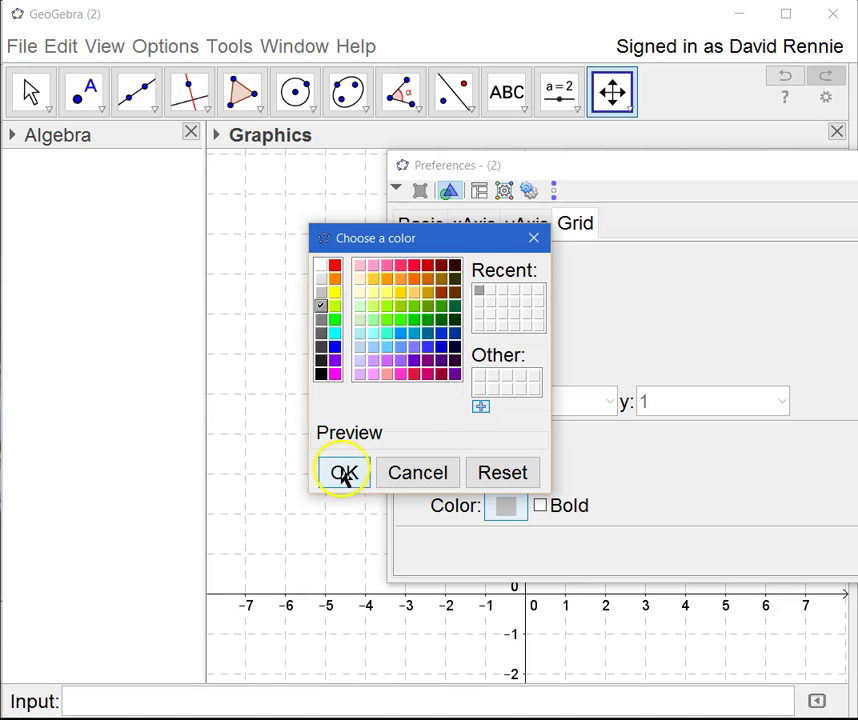
pyautogui.click(343, 472)
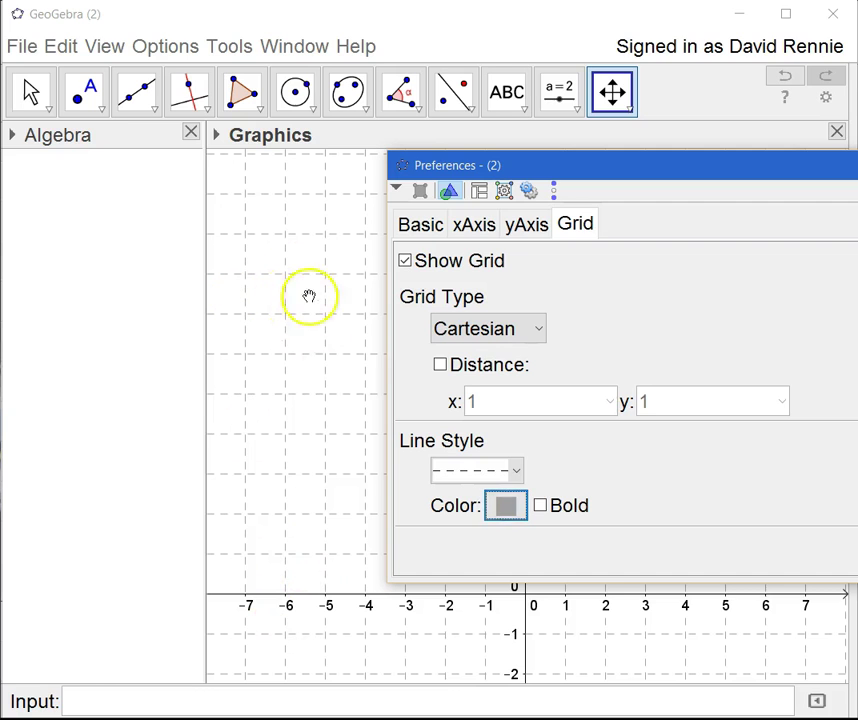
pyautogui.moveTo(615, 138)
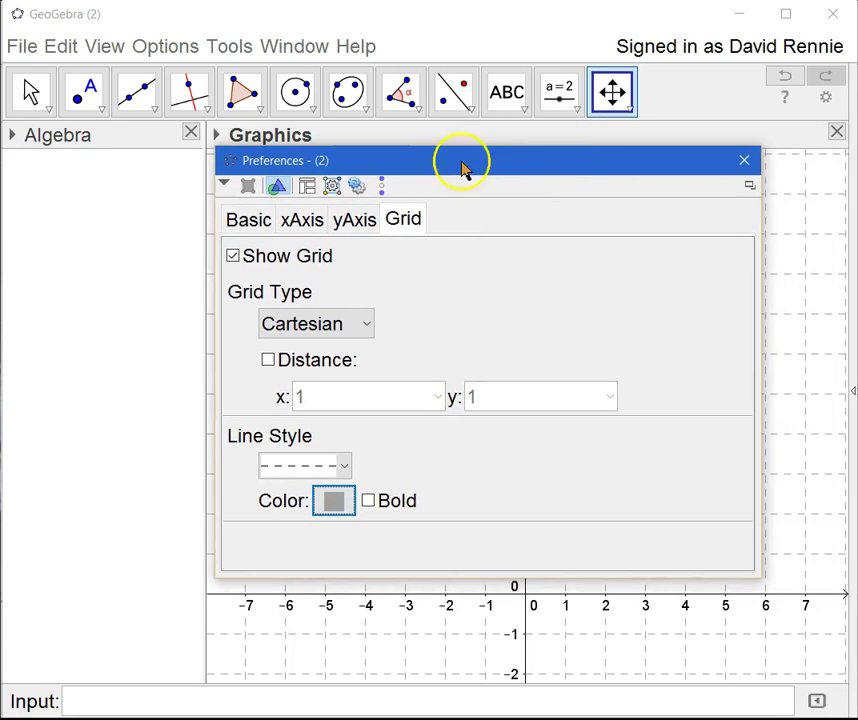
pyautogui.click(744, 160)
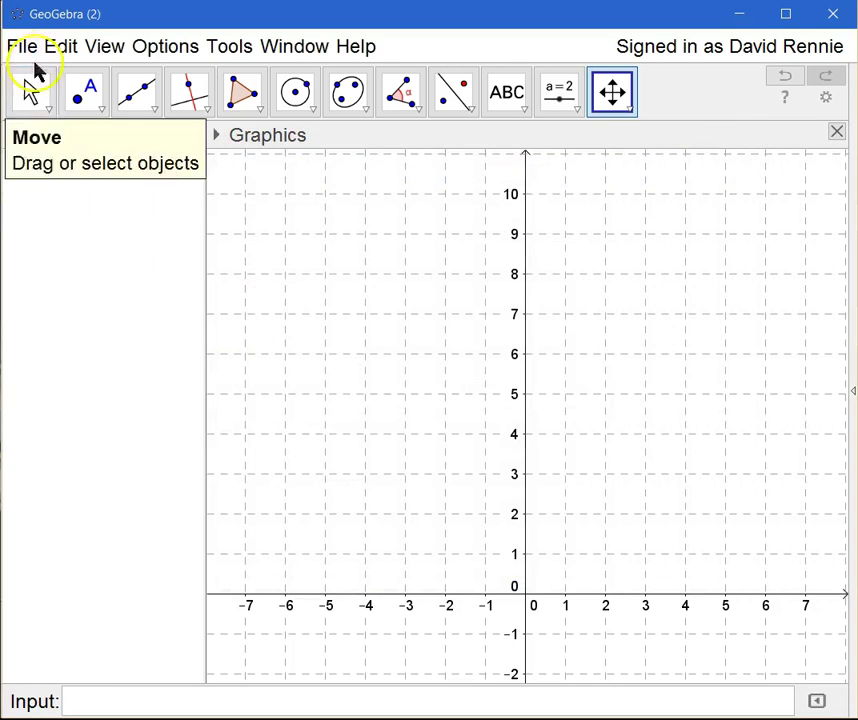
pyautogui.click(61, 46)
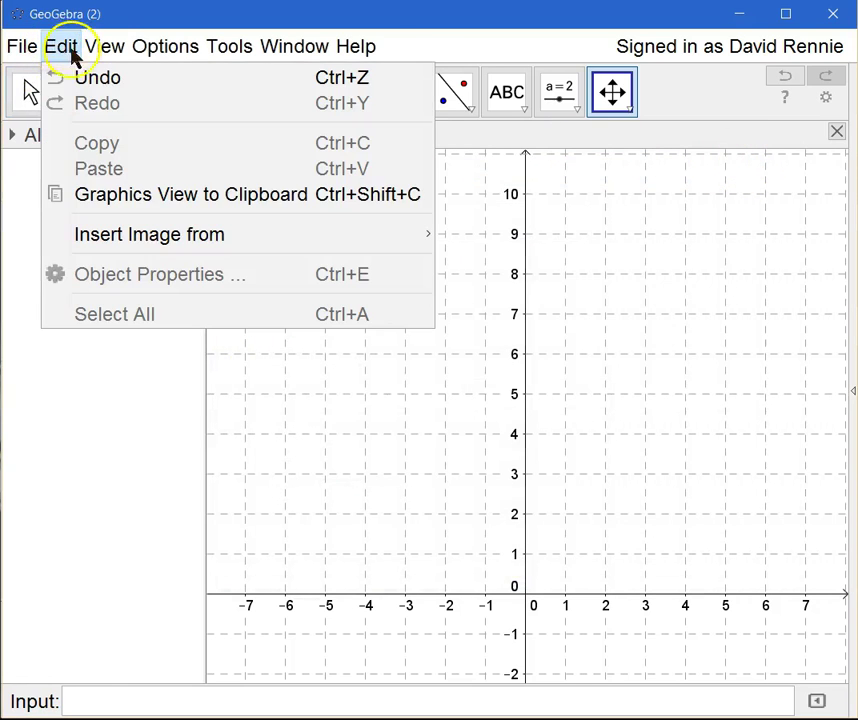
pyautogui.click(165, 46)
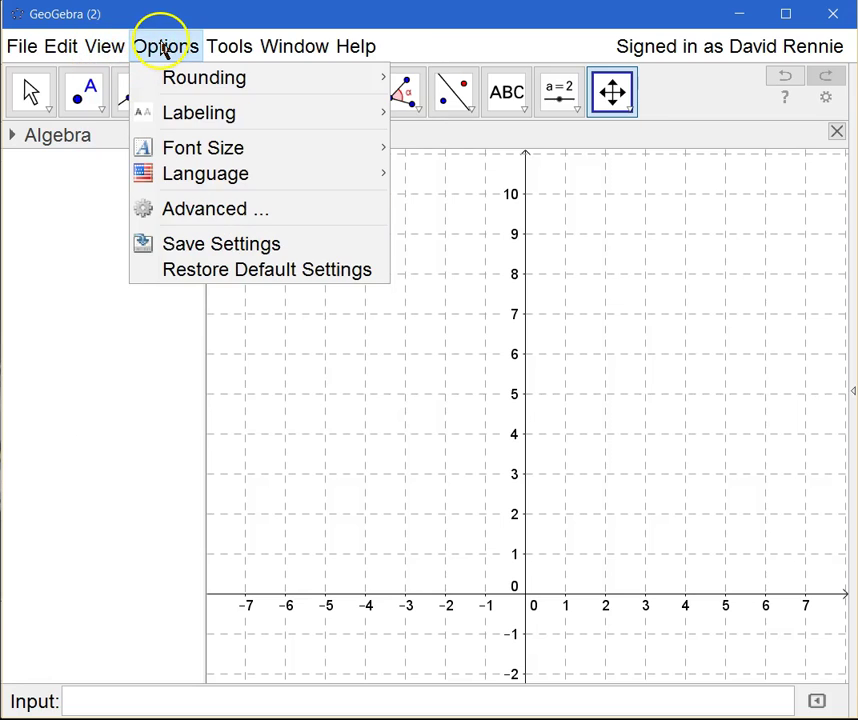
pyautogui.click(294, 46)
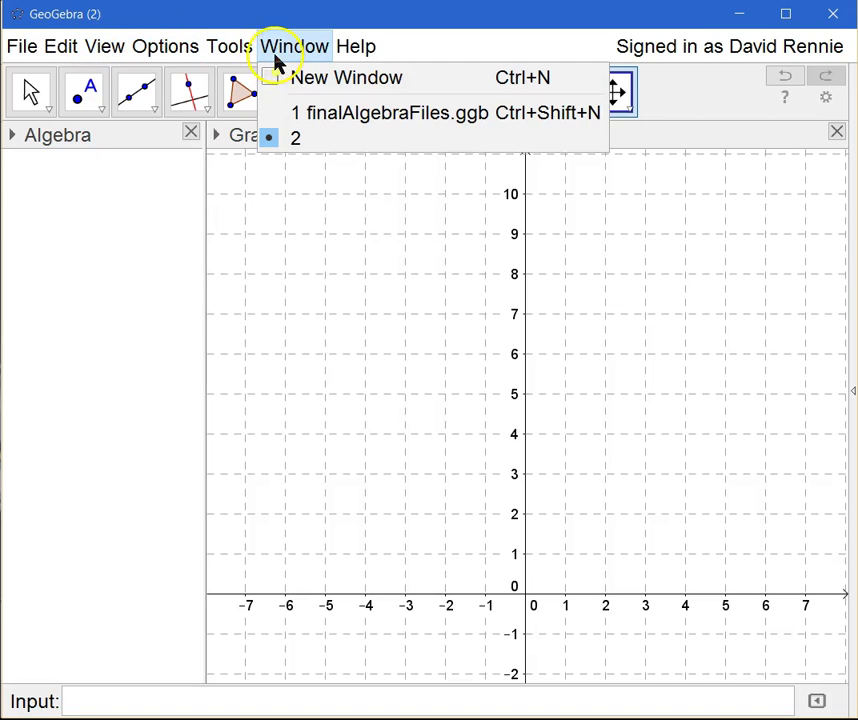
pyautogui.click(356, 46)
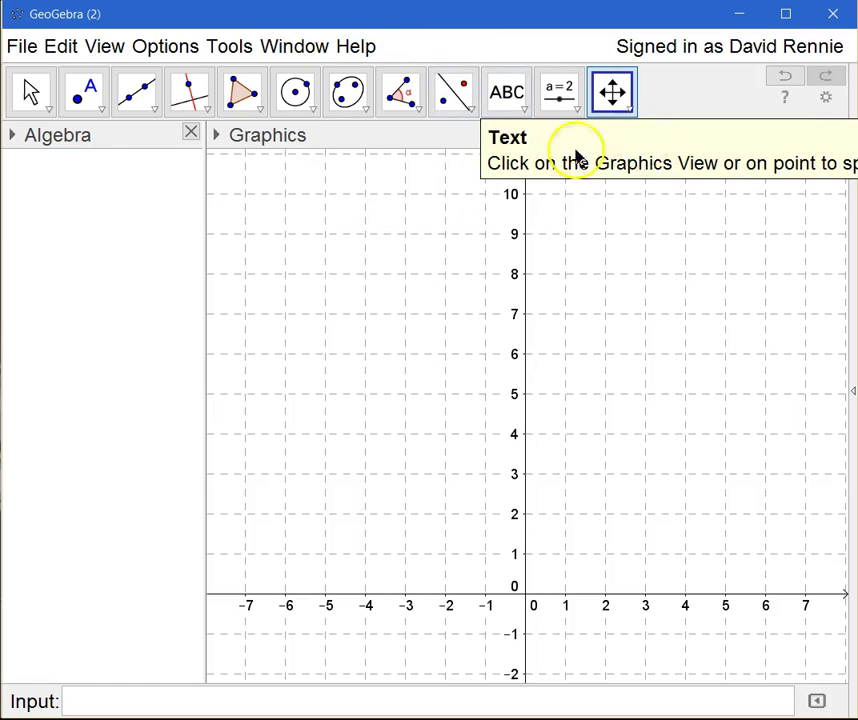
pyautogui.moveTo(84, 92)
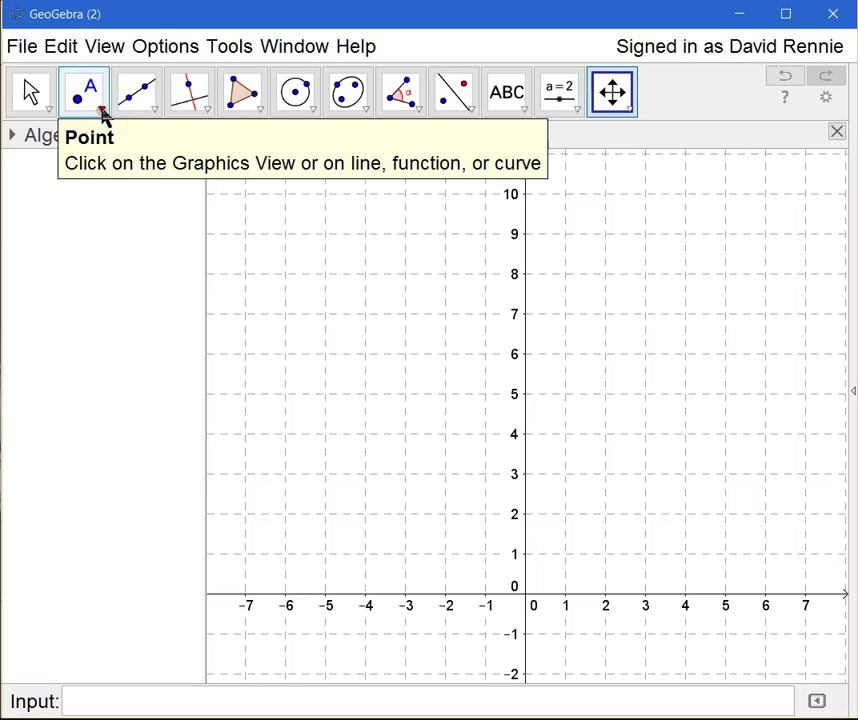
# Step: Browse the Point tools list, then activate the Move tool
pyautogui.click(98, 108)
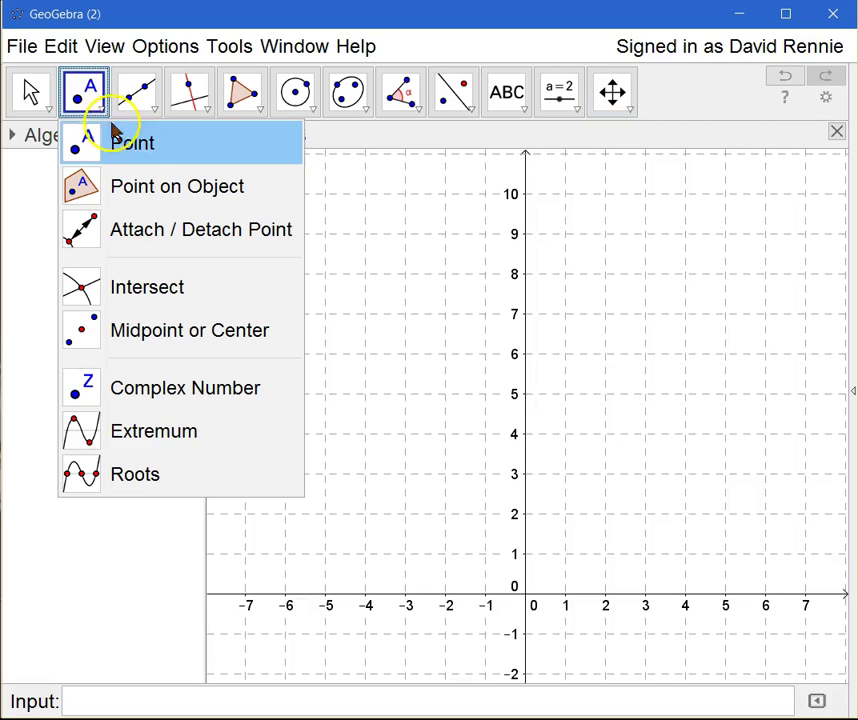
pyautogui.moveTo(154, 431)
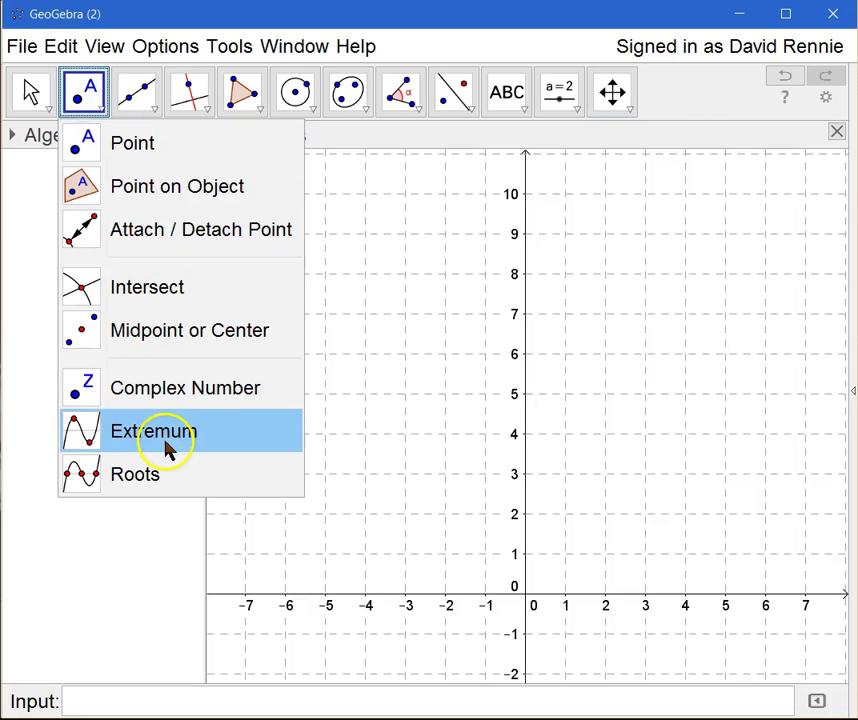
pyautogui.moveTo(147, 287)
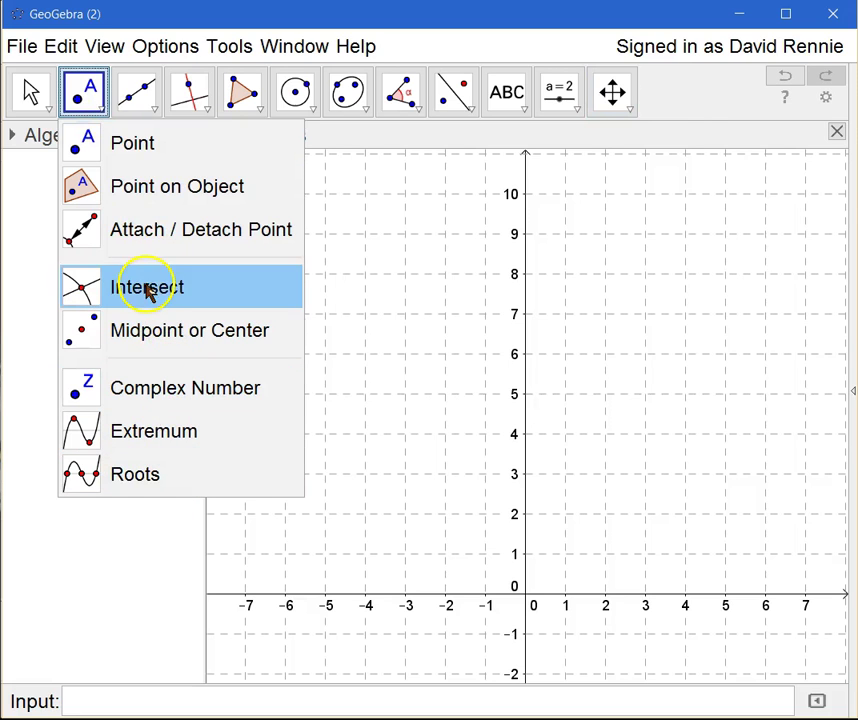
pyautogui.moveTo(100, 108)
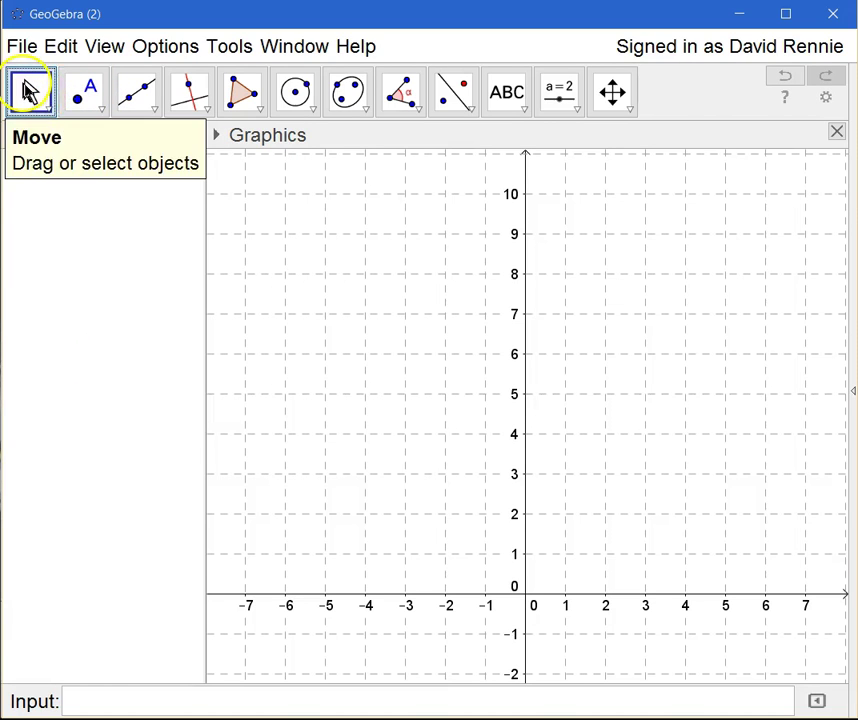
pyautogui.click(83, 92)
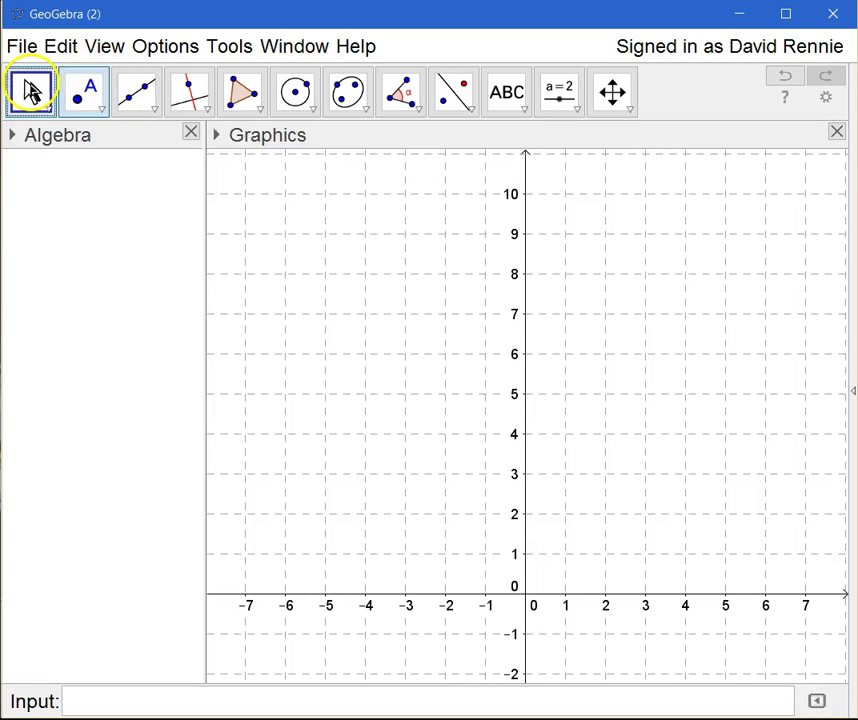
pyautogui.click(455, 91)
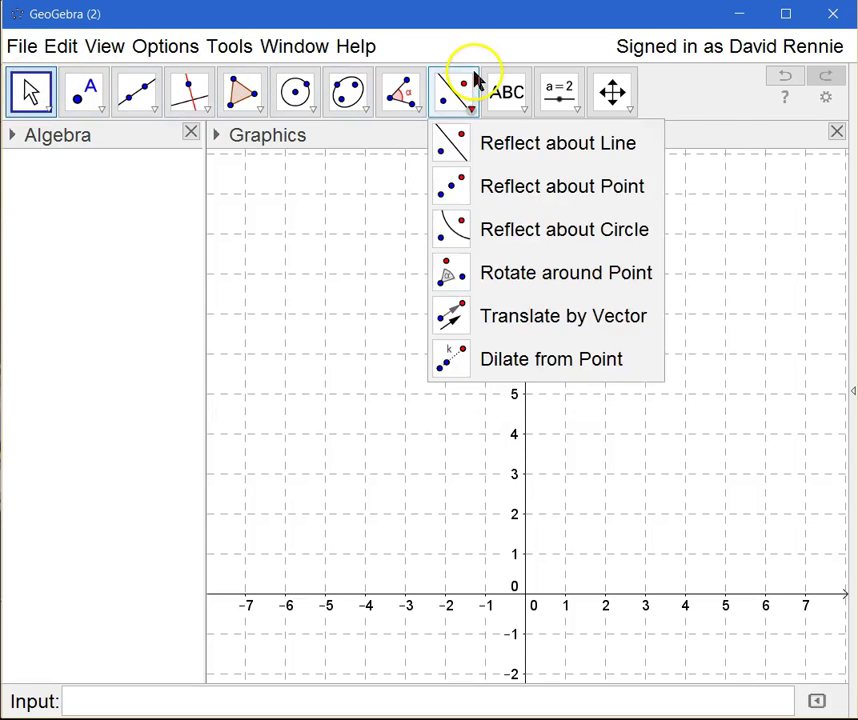
pyautogui.click(505, 92)
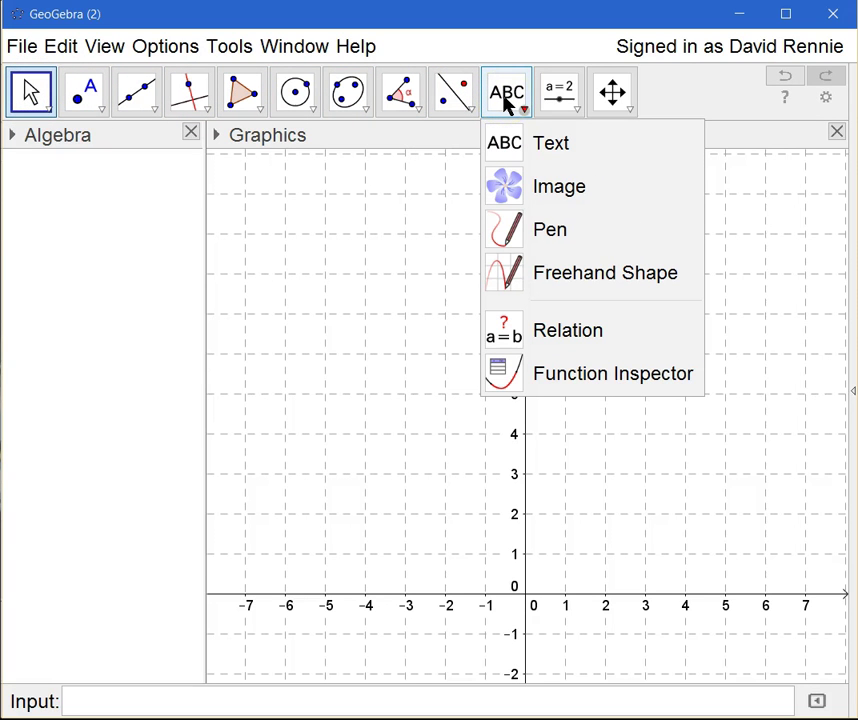
pyautogui.click(560, 92)
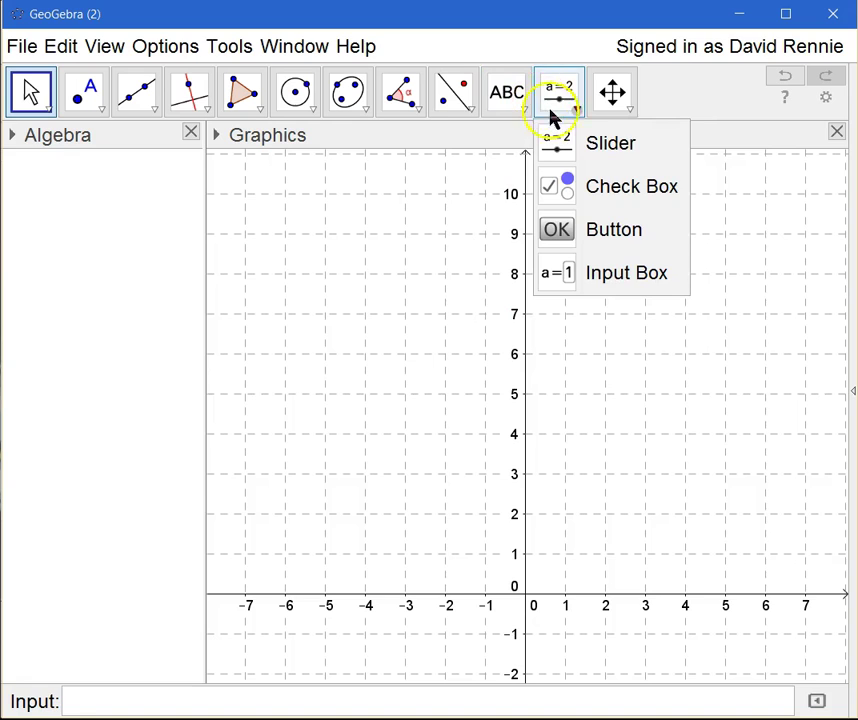
pyautogui.moveTo(572, 205)
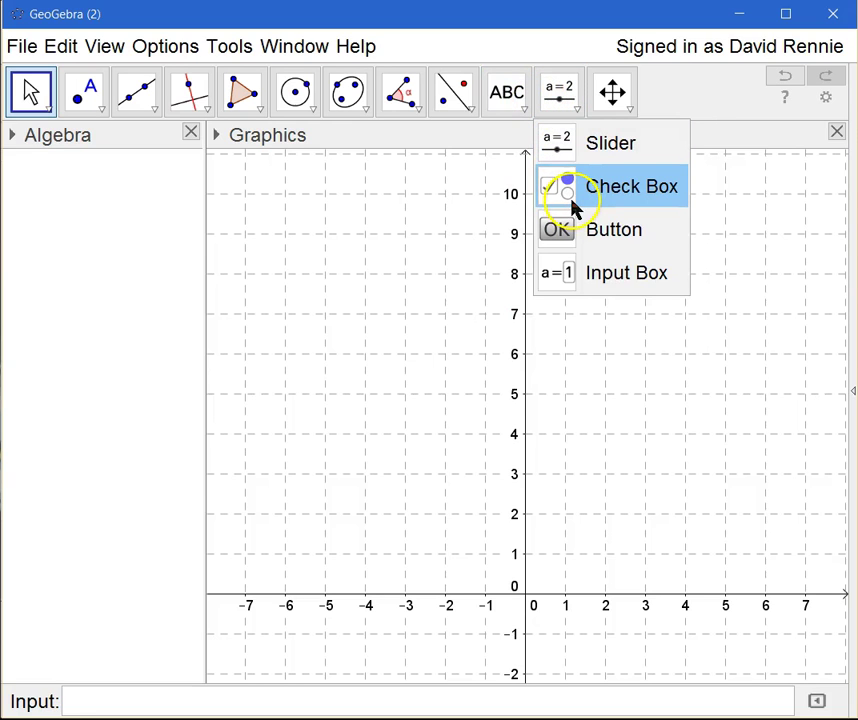
pyautogui.moveTo(614, 229)
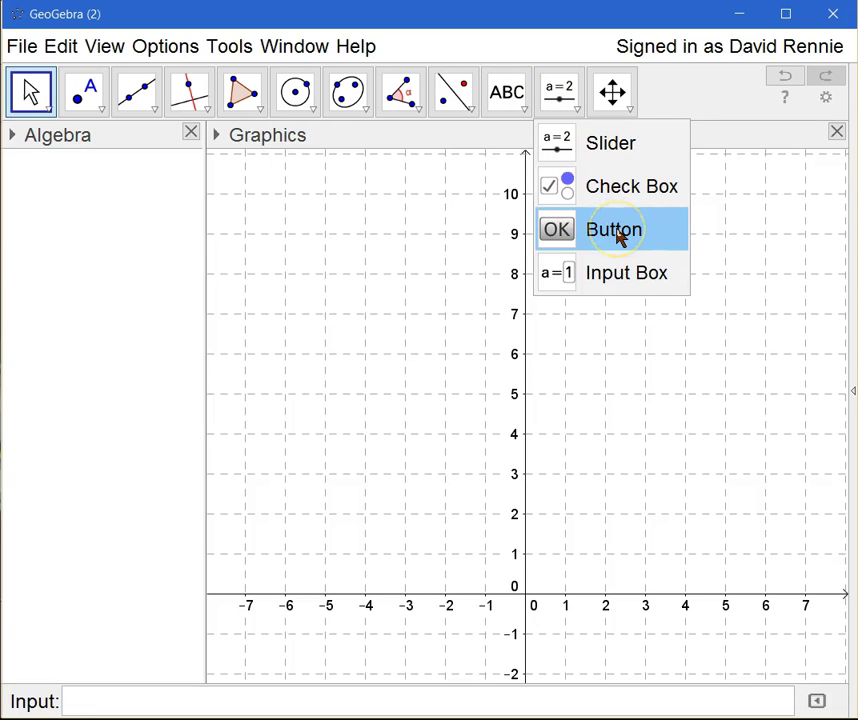
pyautogui.moveTo(575, 113)
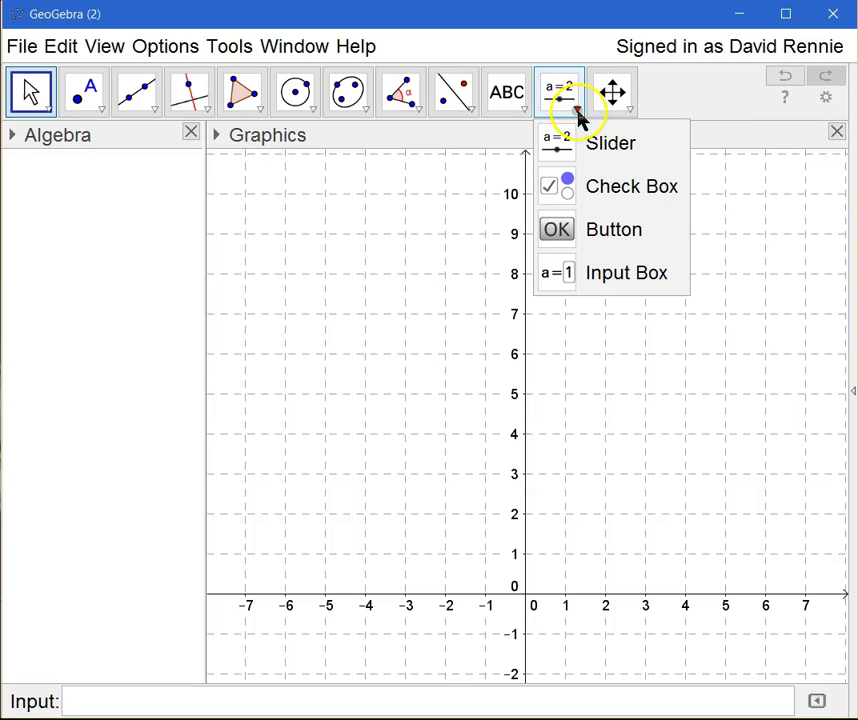
pyautogui.moveTo(610, 143)
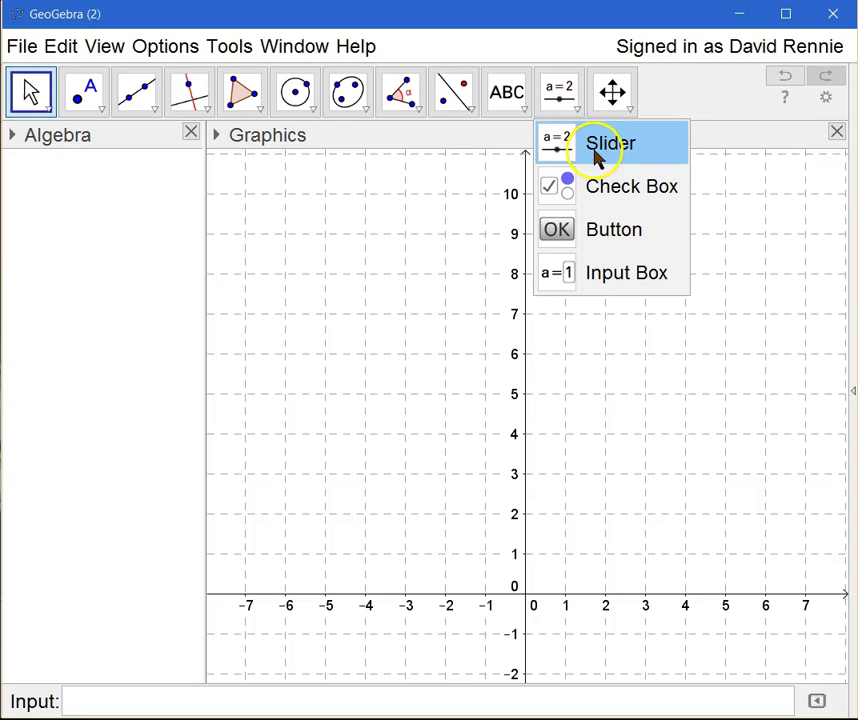
pyautogui.click(612, 92)
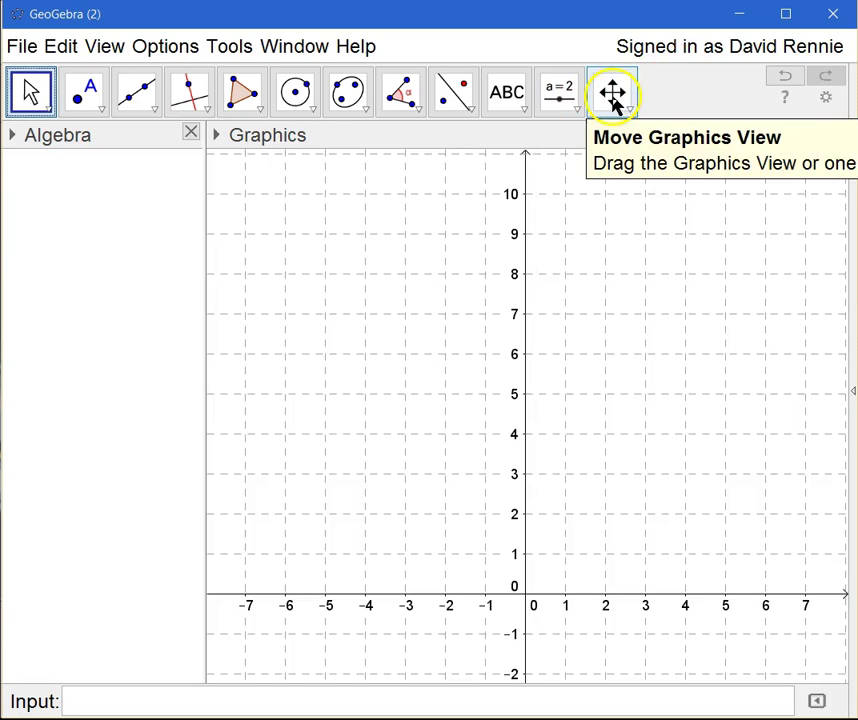
# Step: Browse the view tools, pick Move Graphics View, and drag to recentre the axes
pyautogui.click(611, 92)
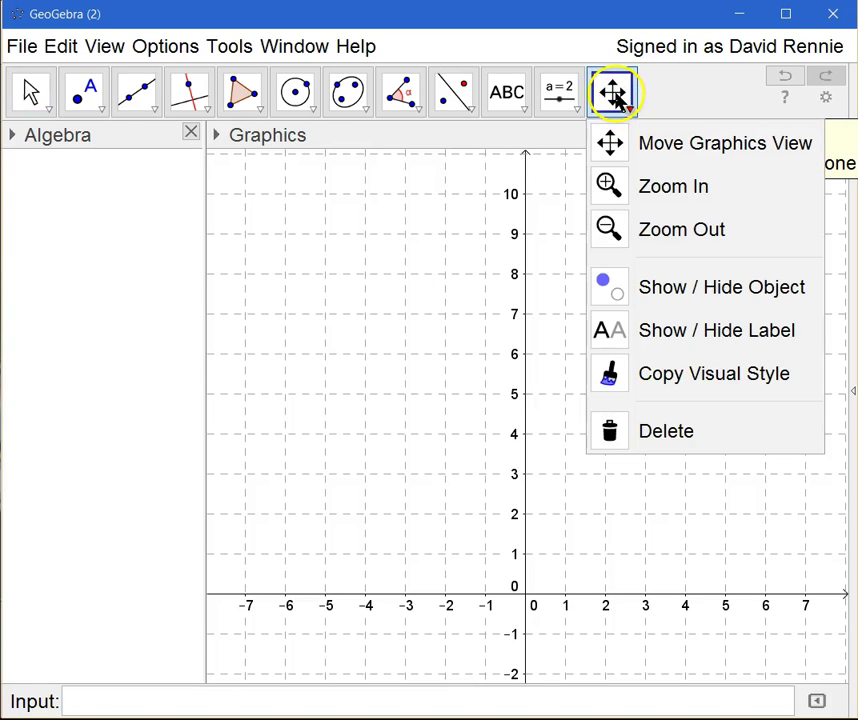
pyautogui.moveTo(670, 143)
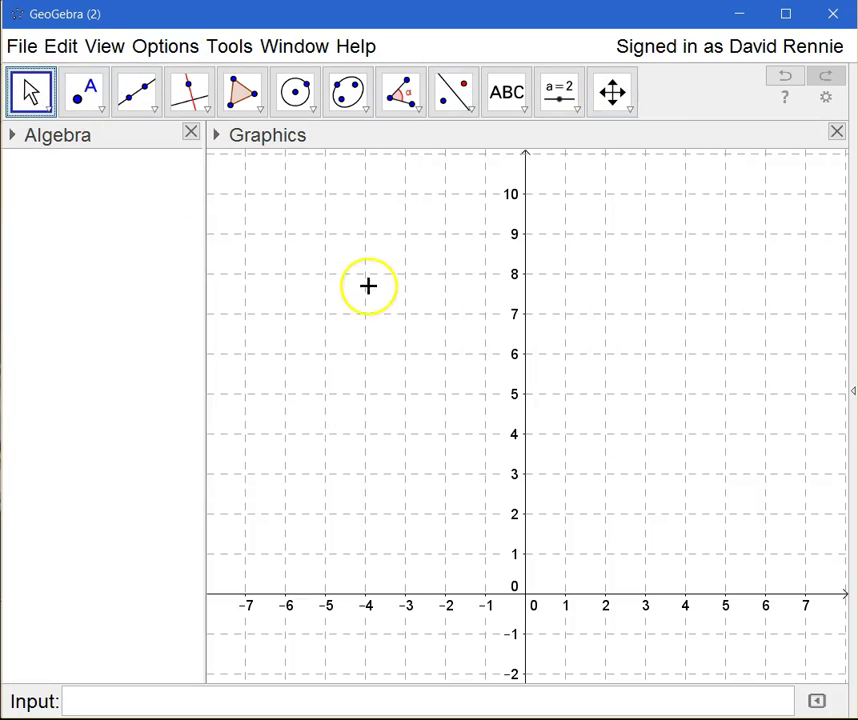
pyautogui.moveTo(274, 201)
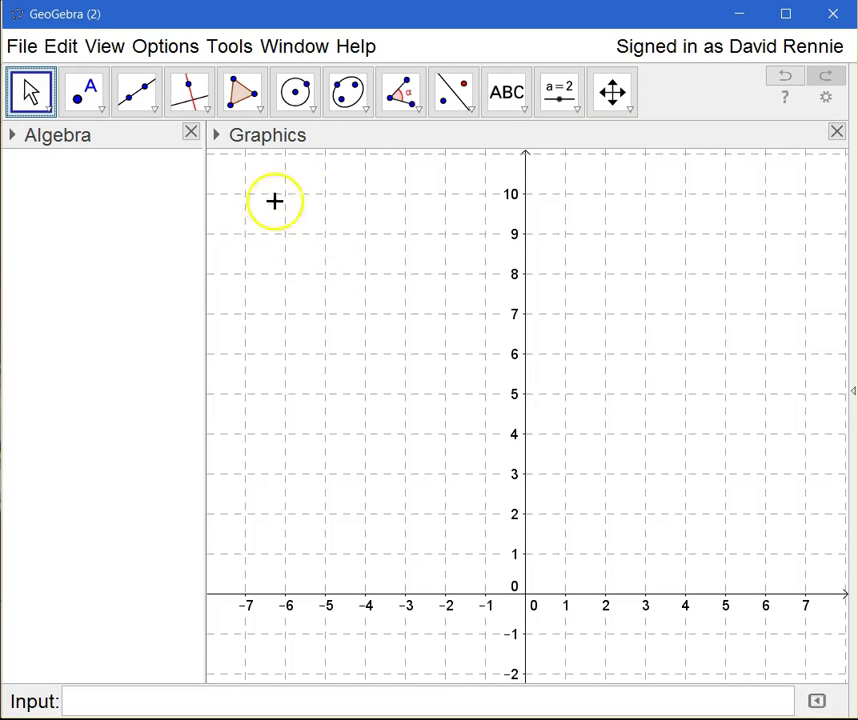
pyautogui.moveTo(315, 238)
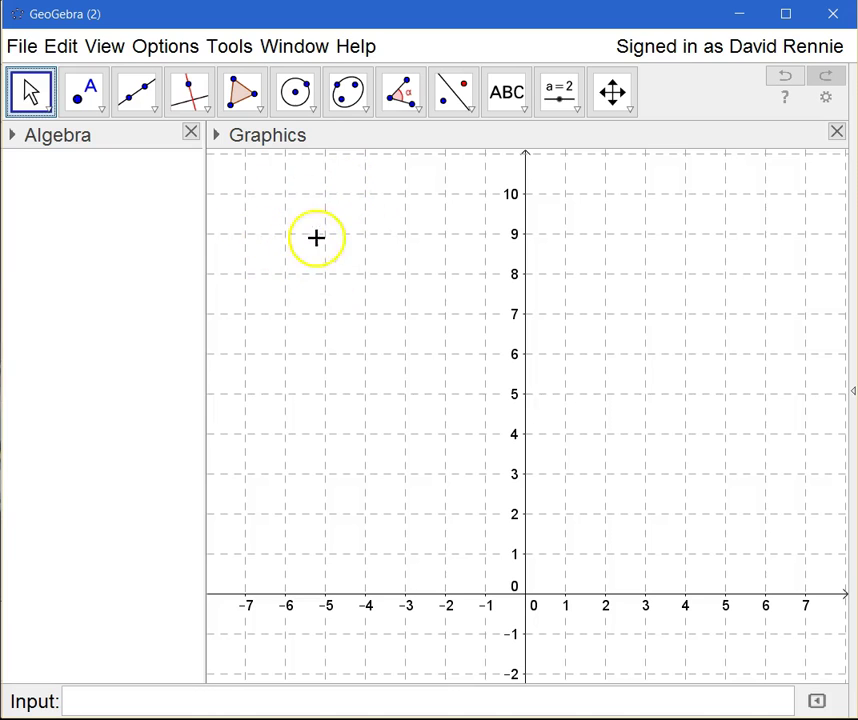
pyautogui.click(611, 91)
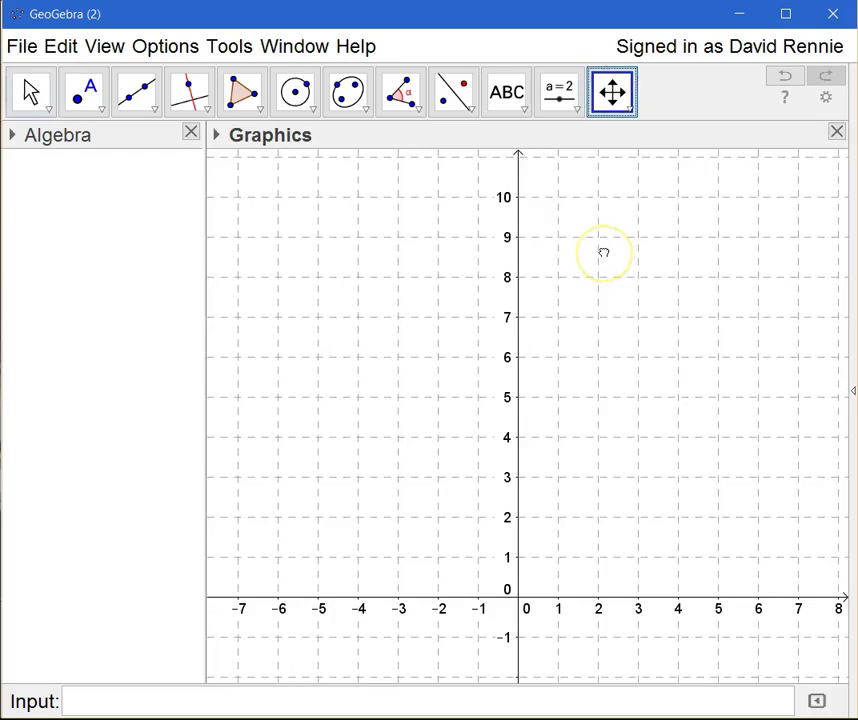
pyautogui.moveTo(603, 252); pyautogui.dragTo(578, 220)
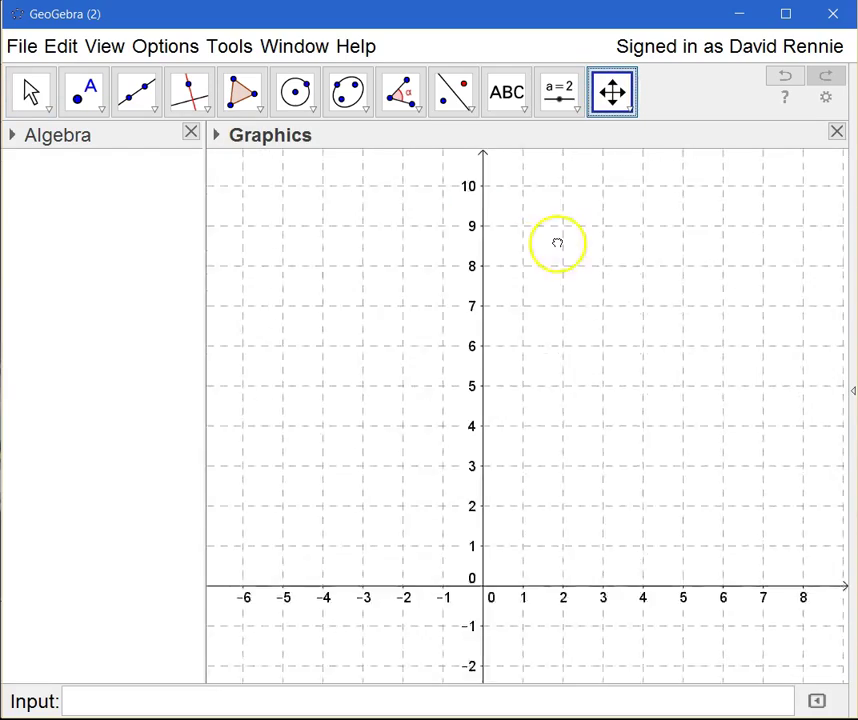
pyautogui.moveTo(557, 243); pyautogui.dragTo(600, 263)
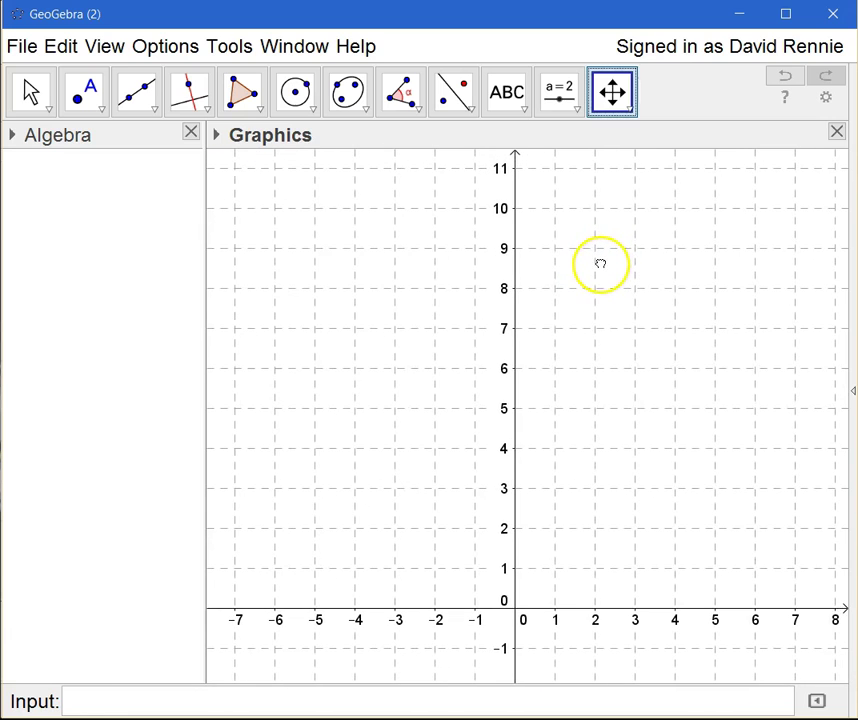